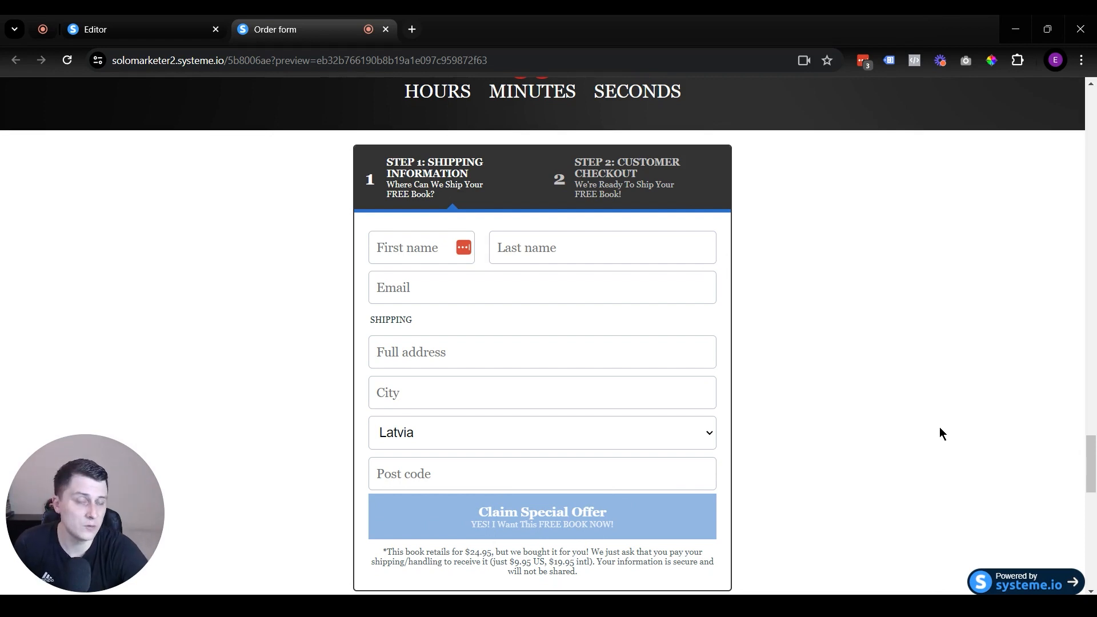
mouse_move(744, 549)
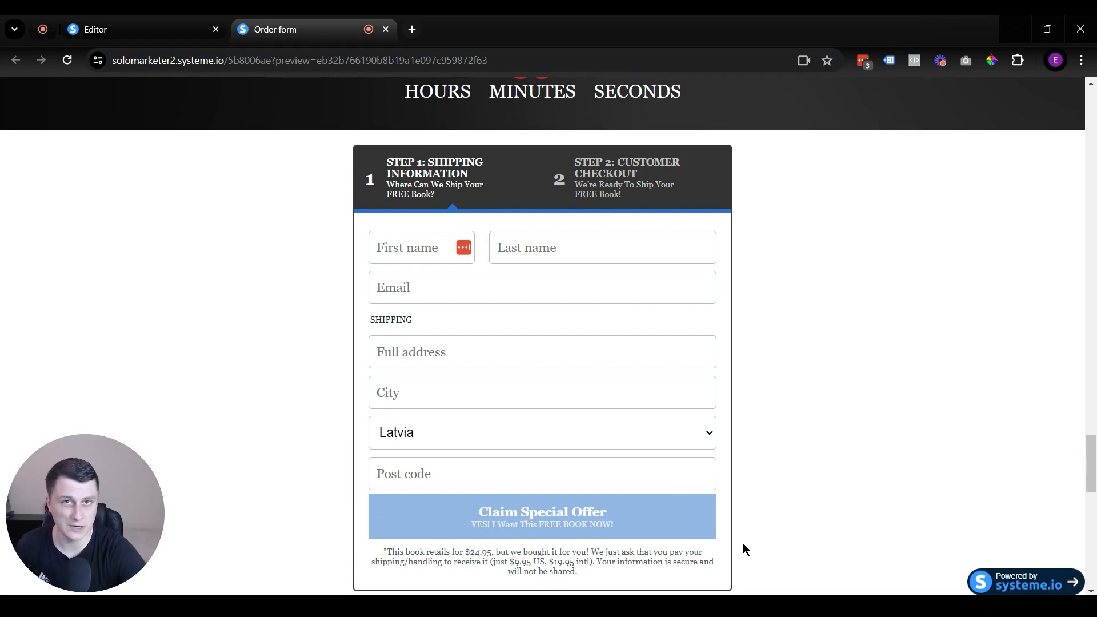
mouse_move(927, 553)
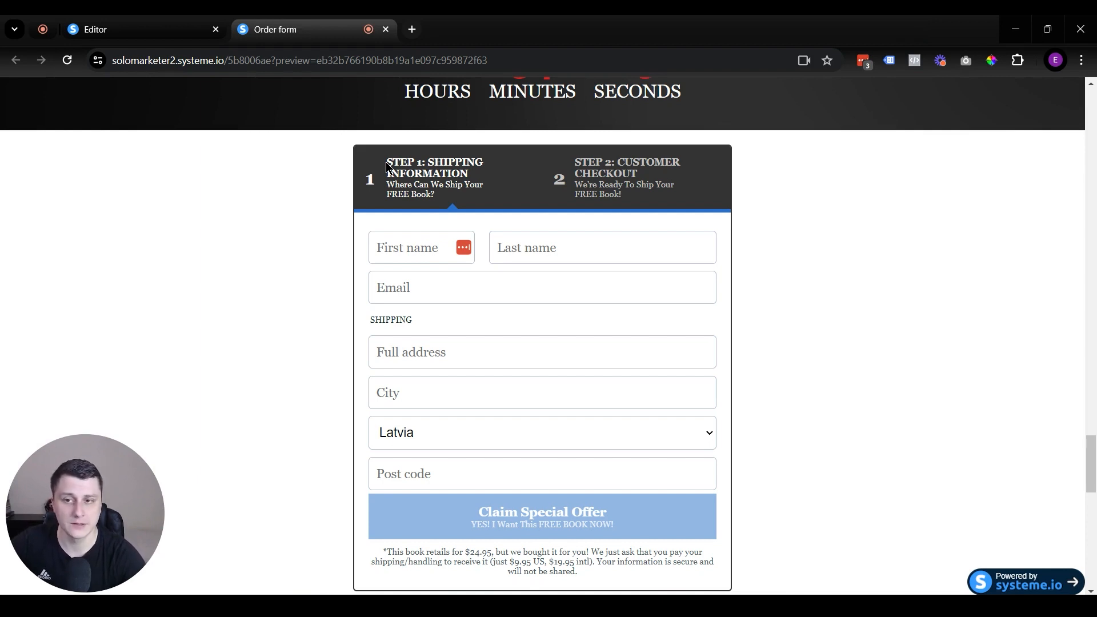
mouse_move(390, 220)
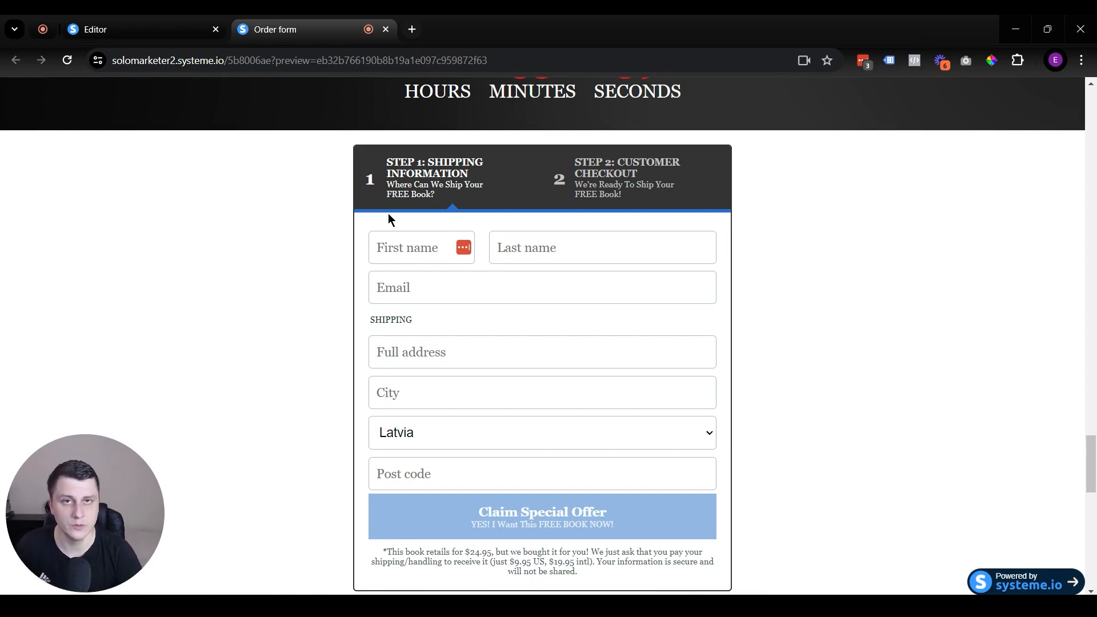
mouse_move(1005, 339)
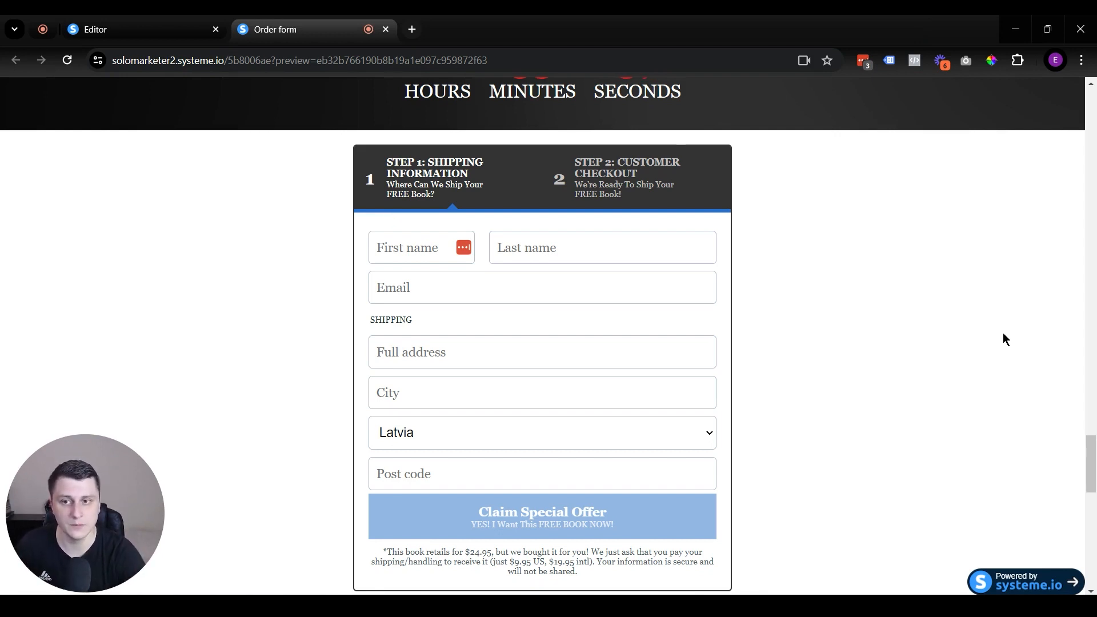
mouse_move(767, 468)
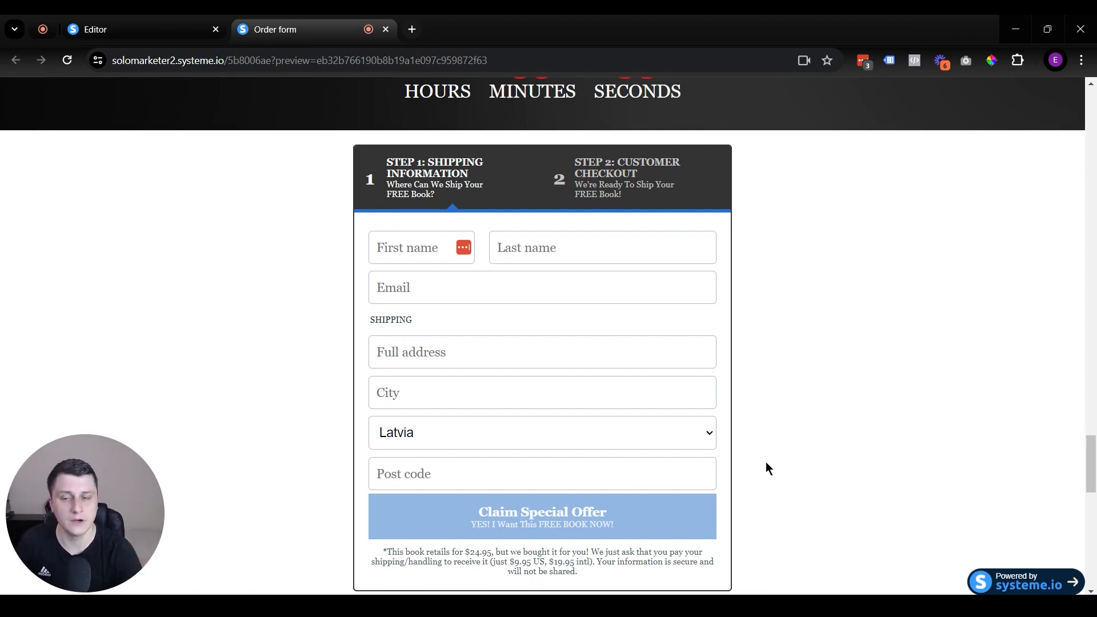
mouse_move(566, 318)
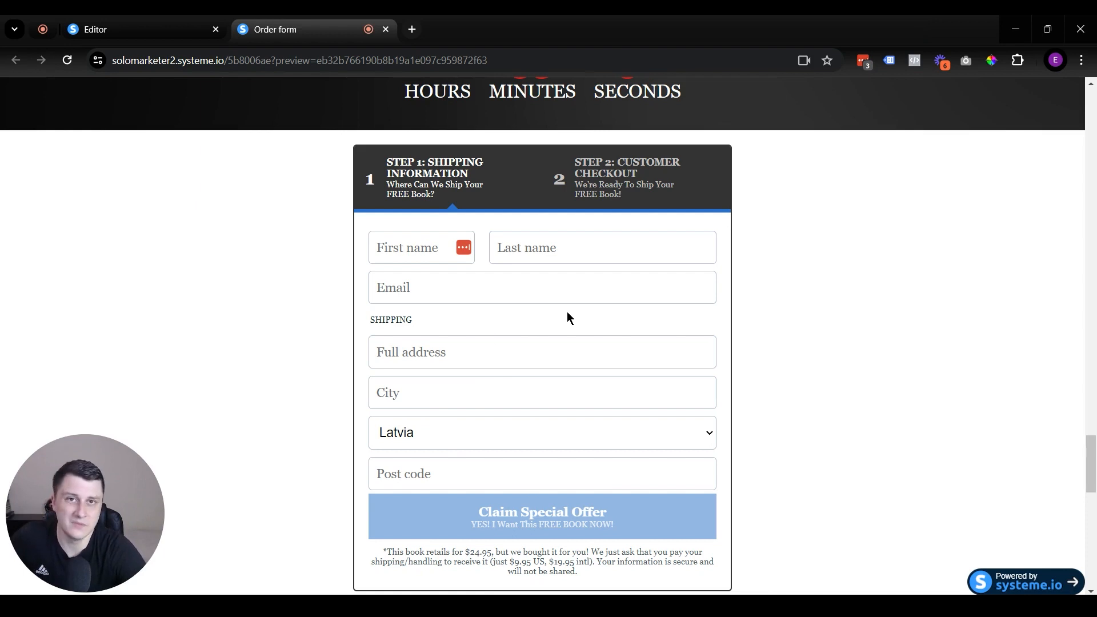
mouse_move(833, 434)
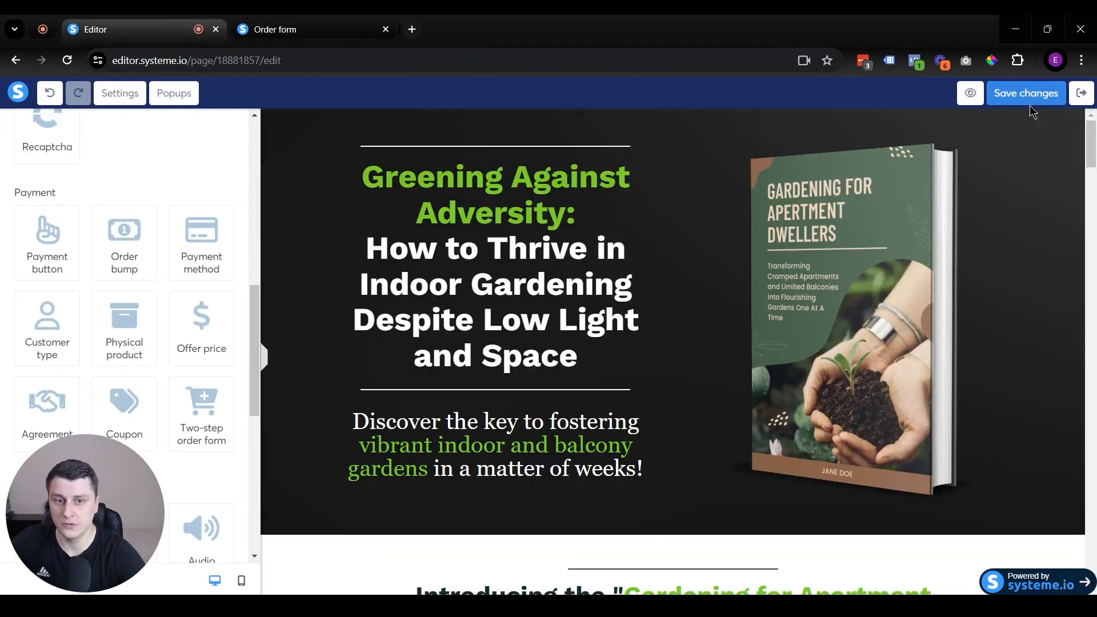
Scroll the gardening book sales page down to the order form under the countdown.
scroll("down", 3)
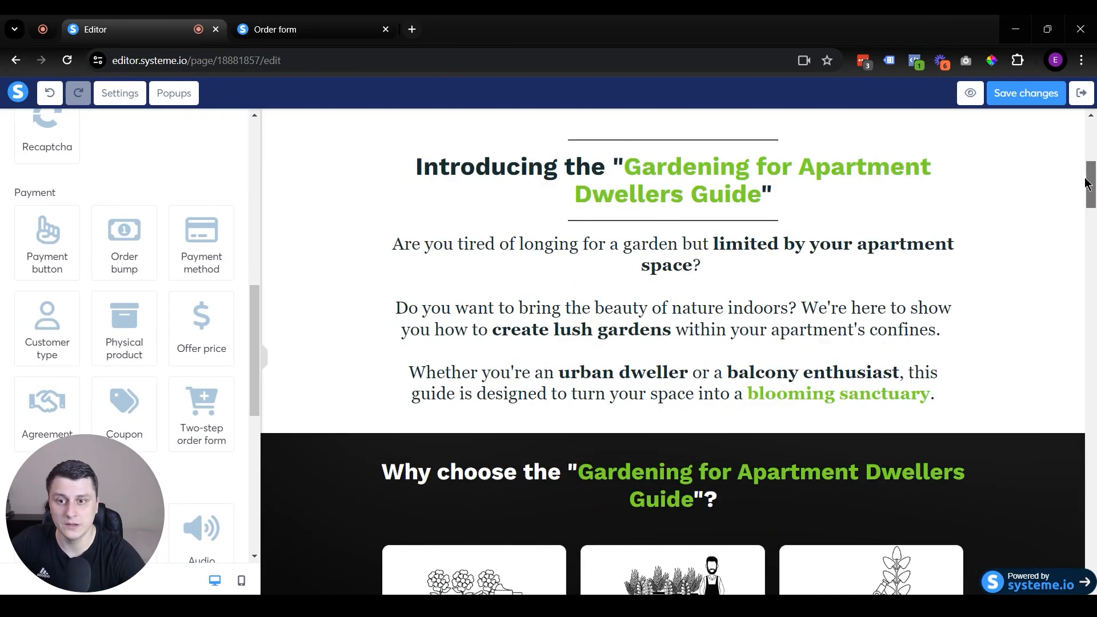
scroll("down", 3)
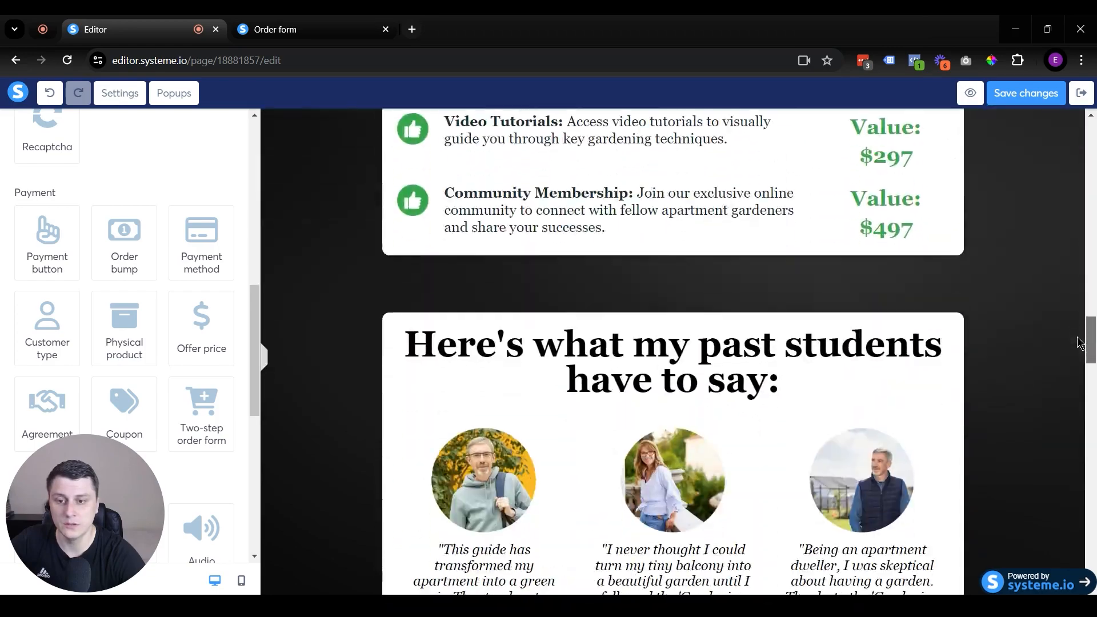
scroll("up", 3)
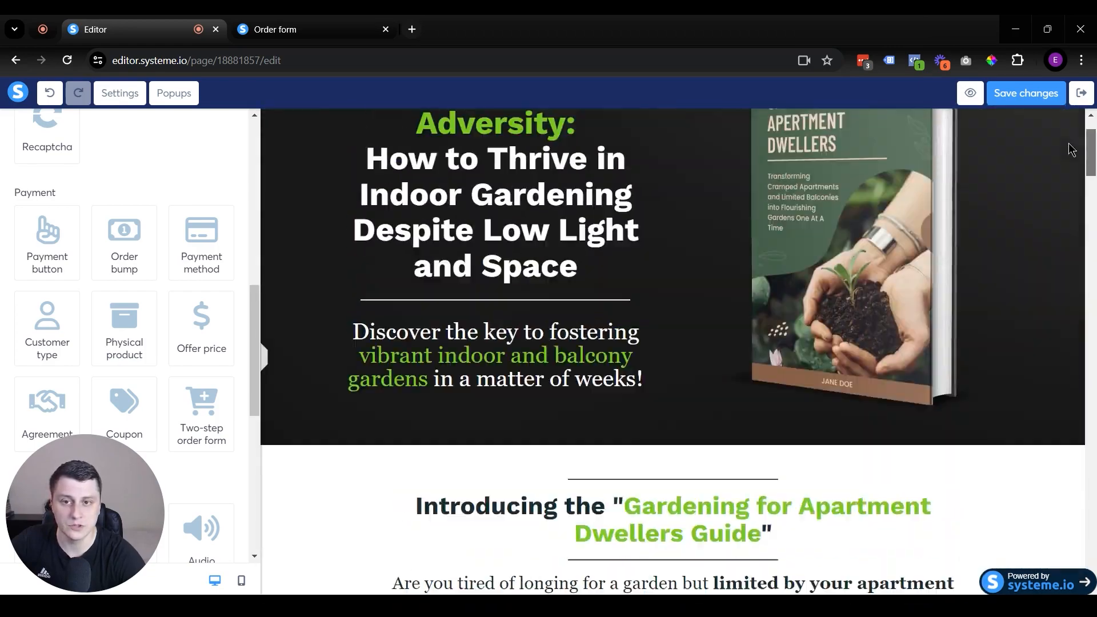
scroll("down", 3)
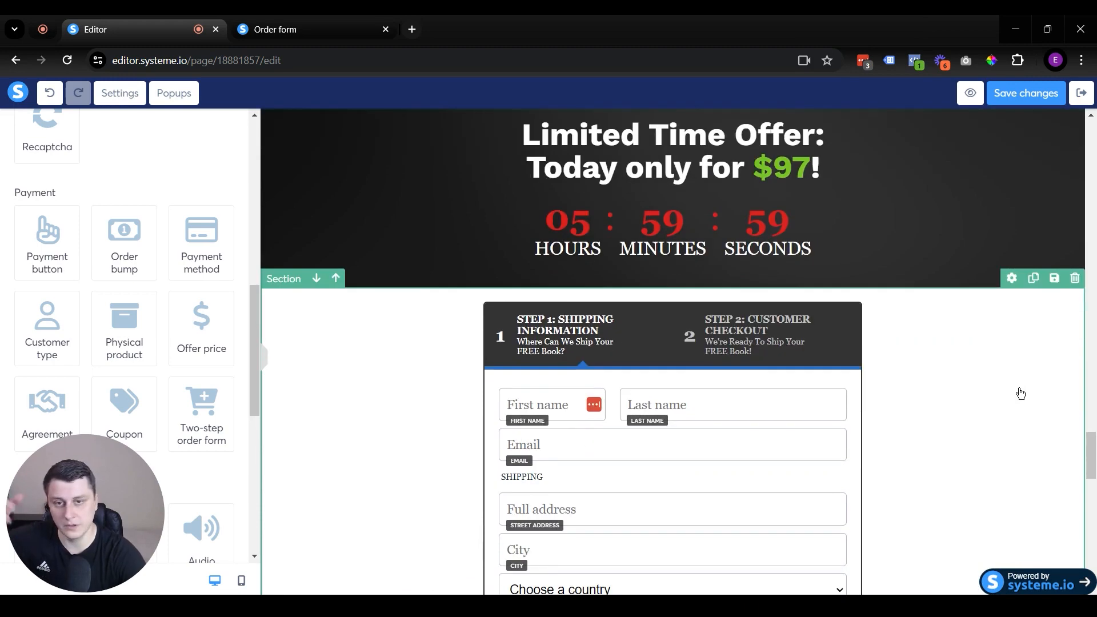
scroll("down", 3)
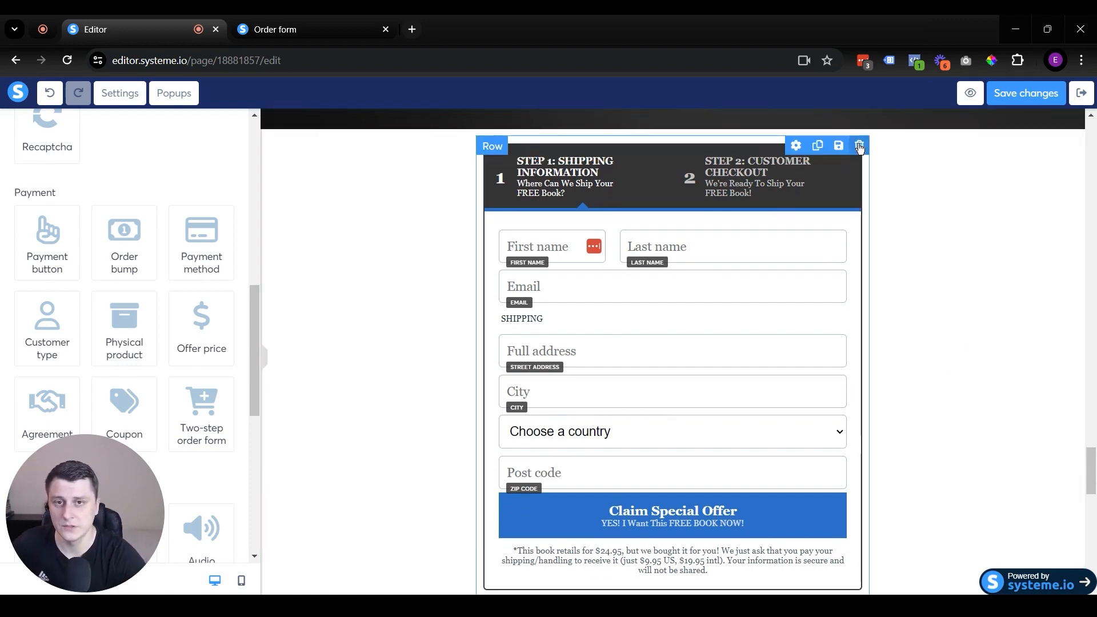
Delete the old order form row and confirm, leaving an empty row.
left_click(859, 145)
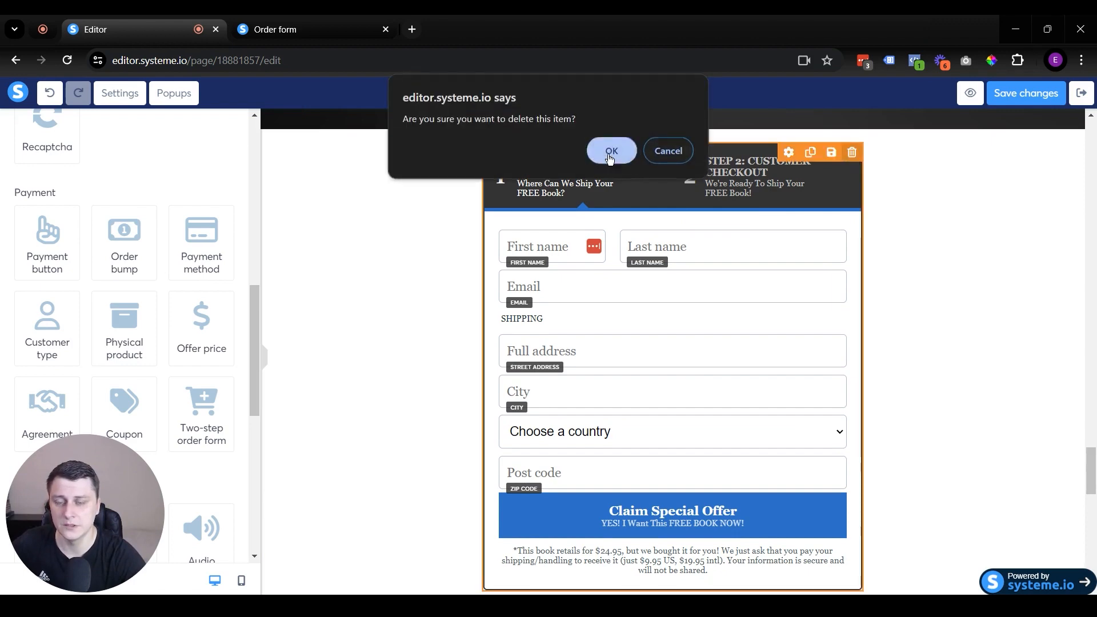
left_click(610, 151)
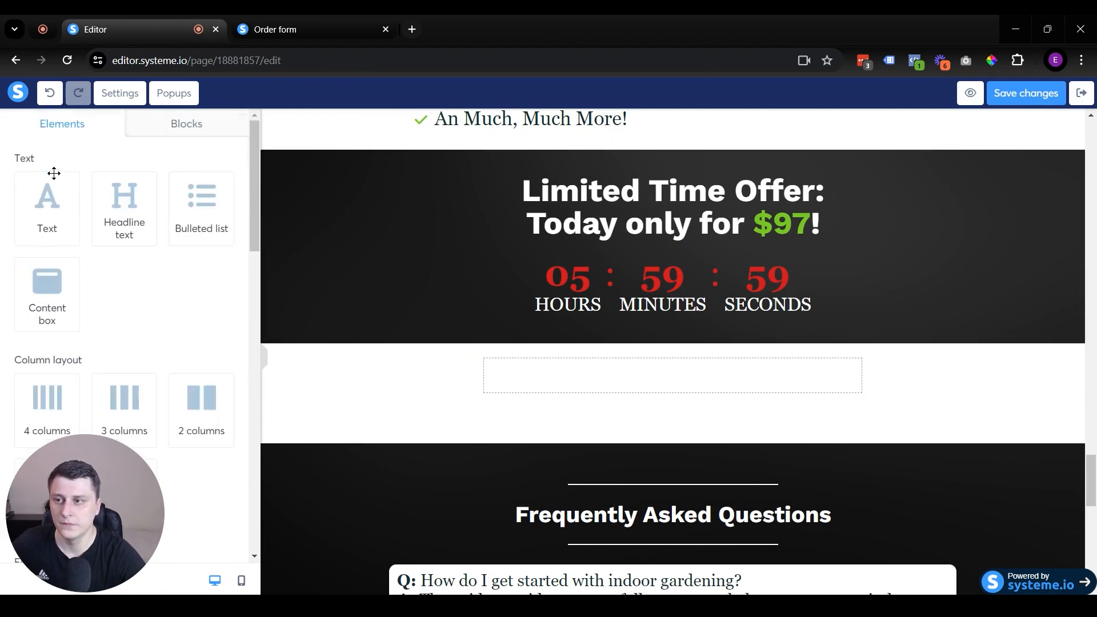
Scroll the Elements panel down to the Payment section's Two-step order form.
scroll("down", 3)
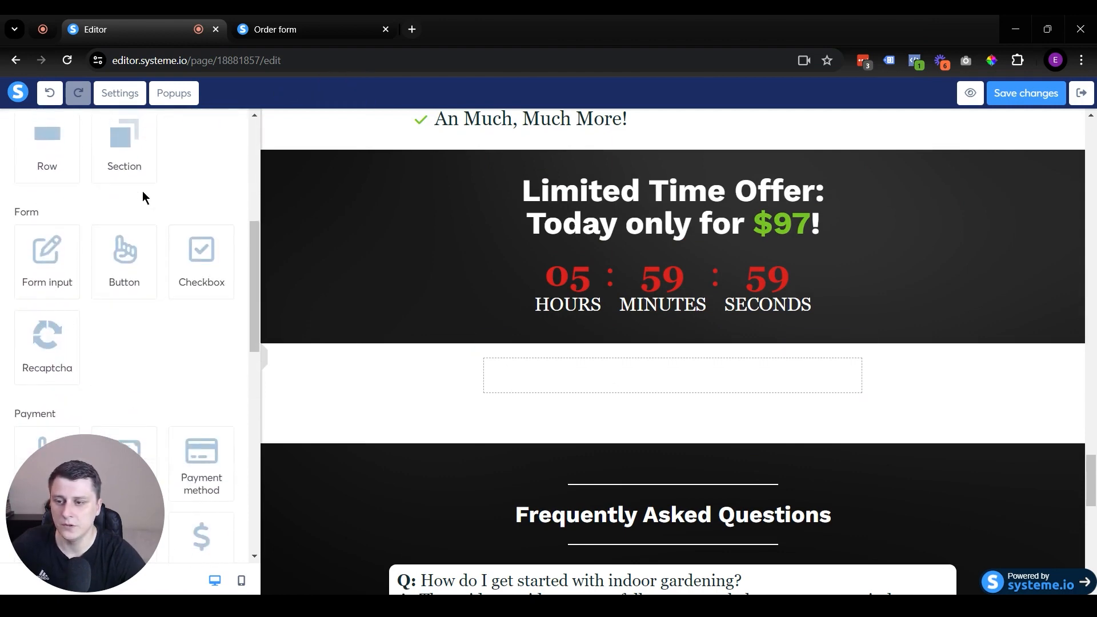
scroll("down", 3)
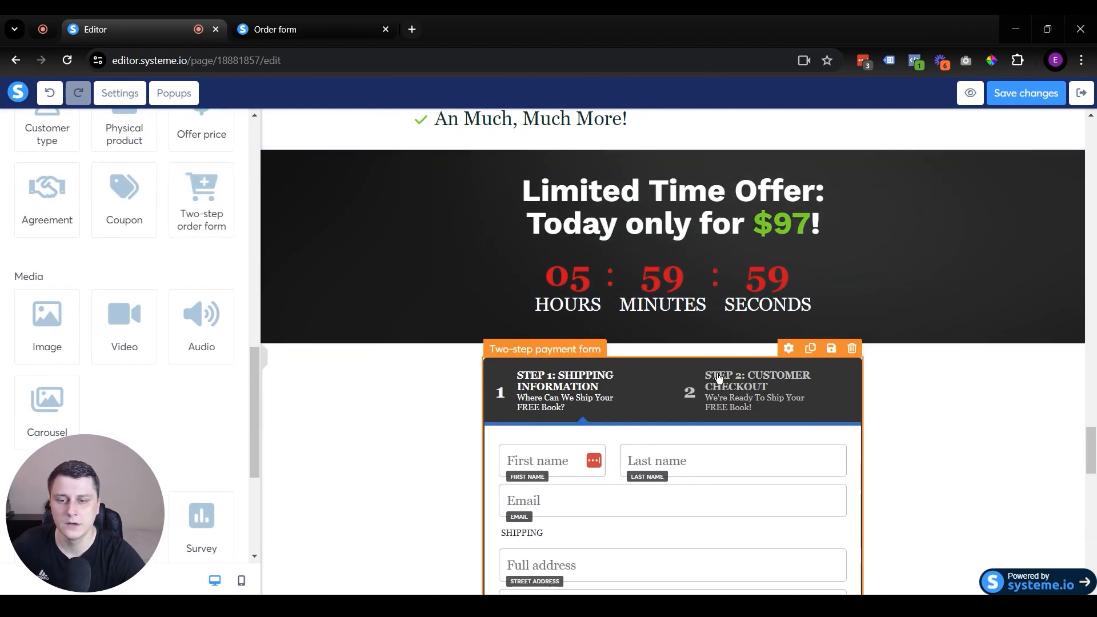
scroll("down", 3)
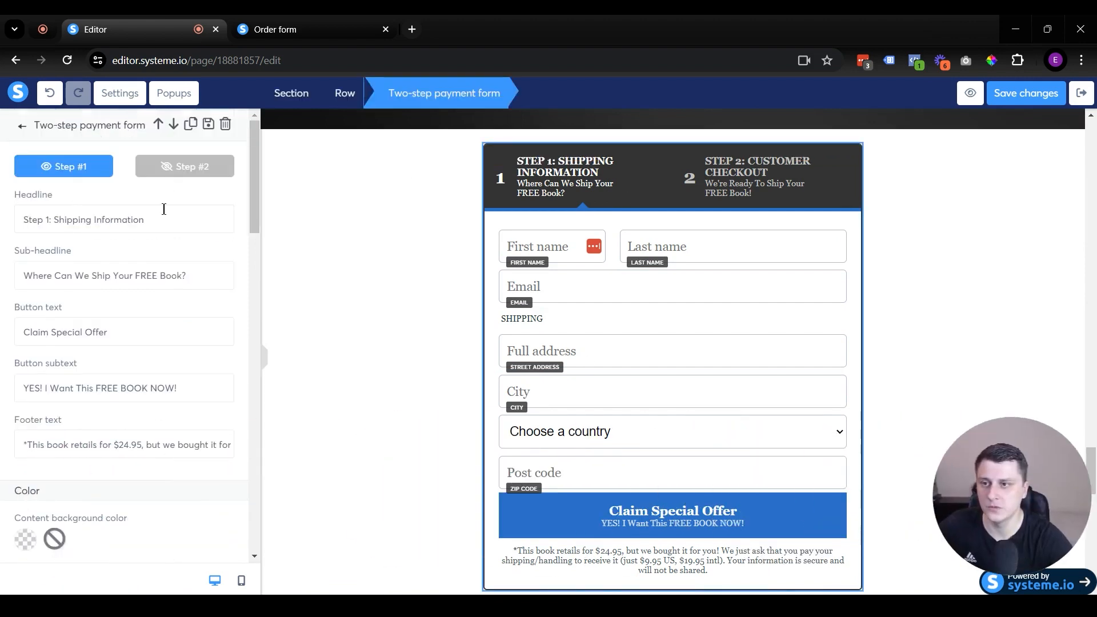
Remove the SHIPPING label so address fields follow the email field.
left_click(658, 351)
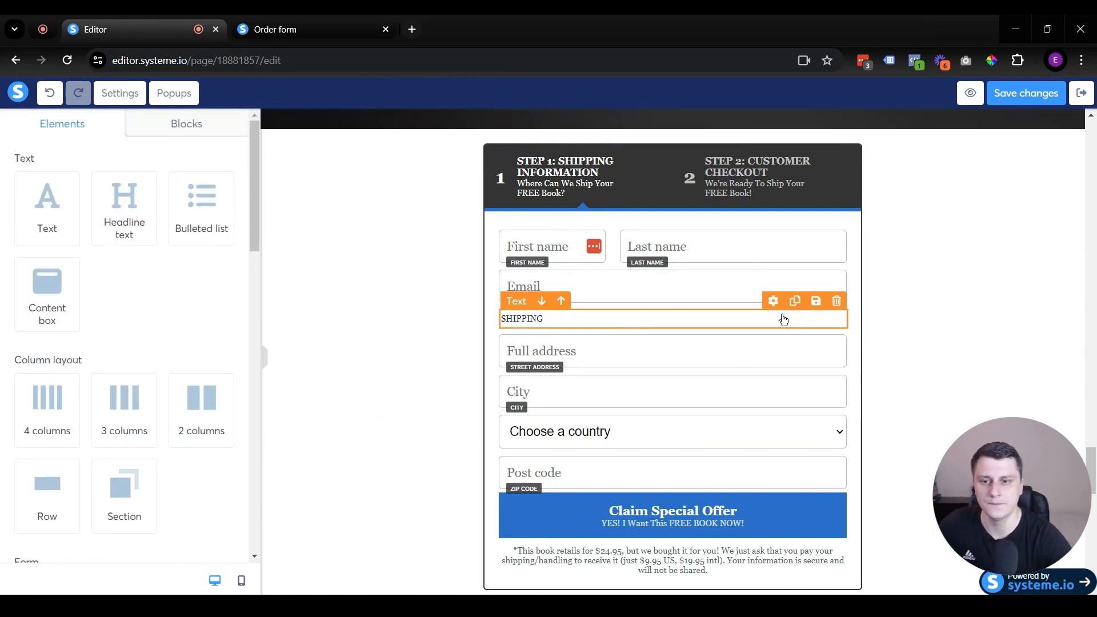
left_click(594, 472)
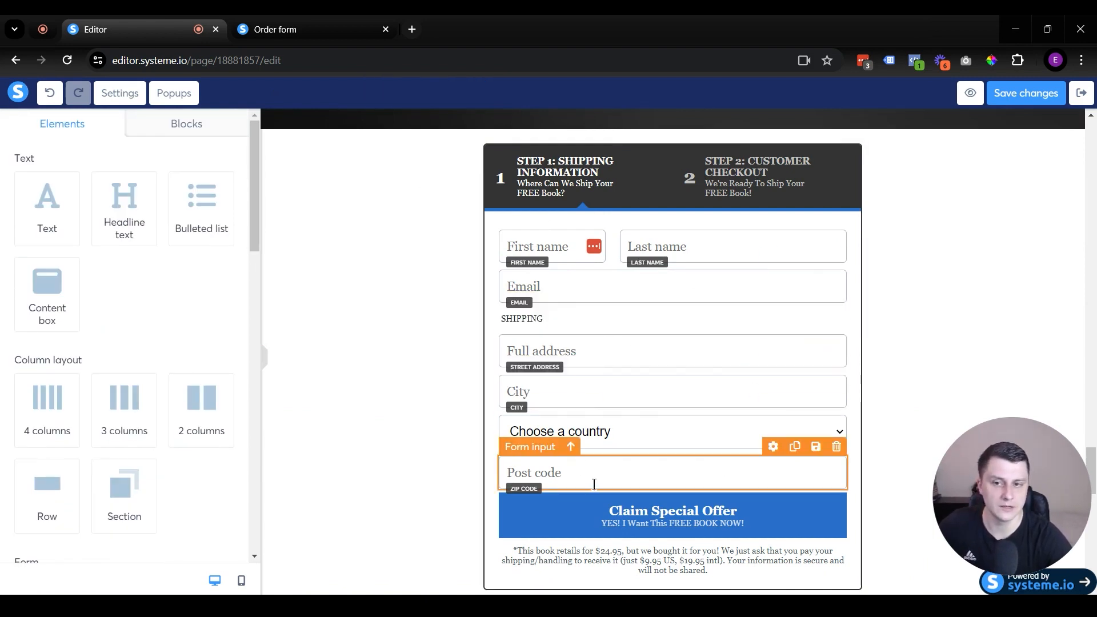
left_click(672, 431)
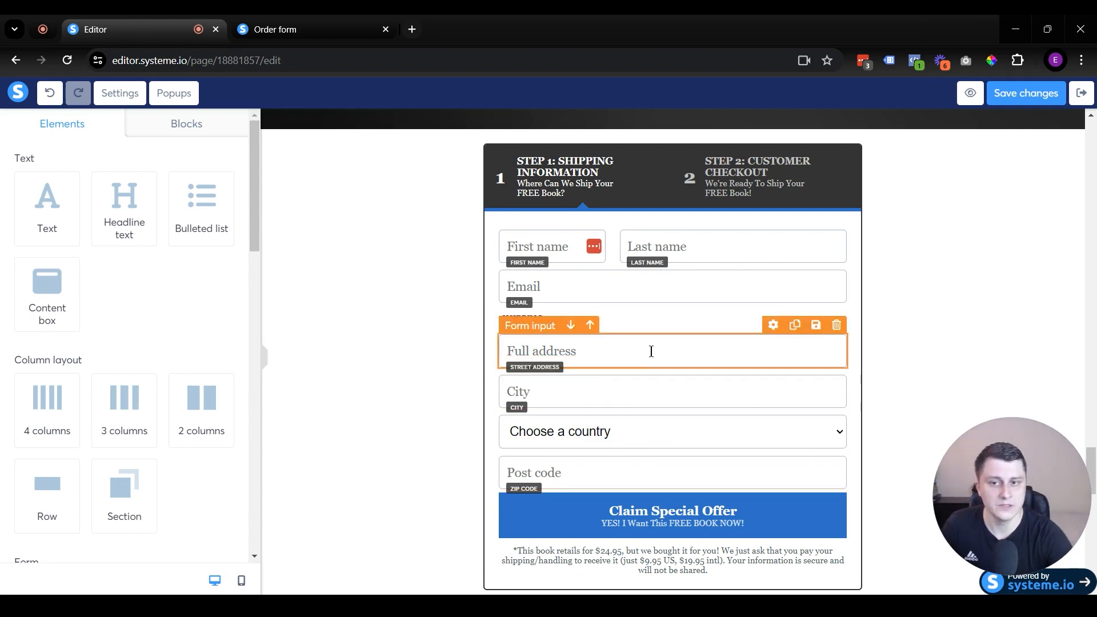
left_click(665, 472)
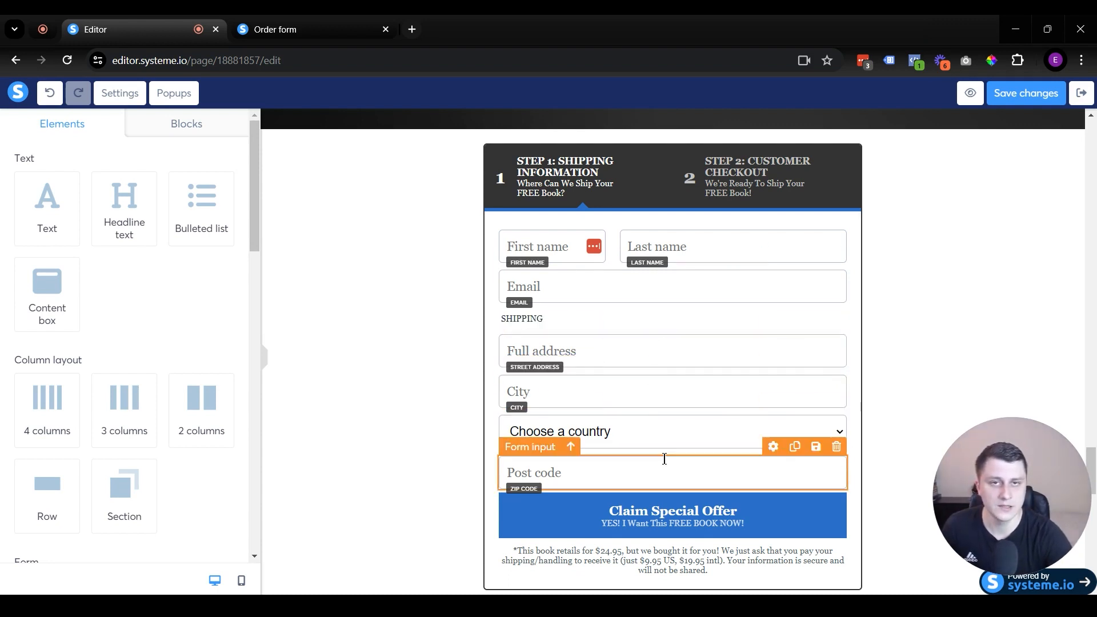
left_click(672, 431)
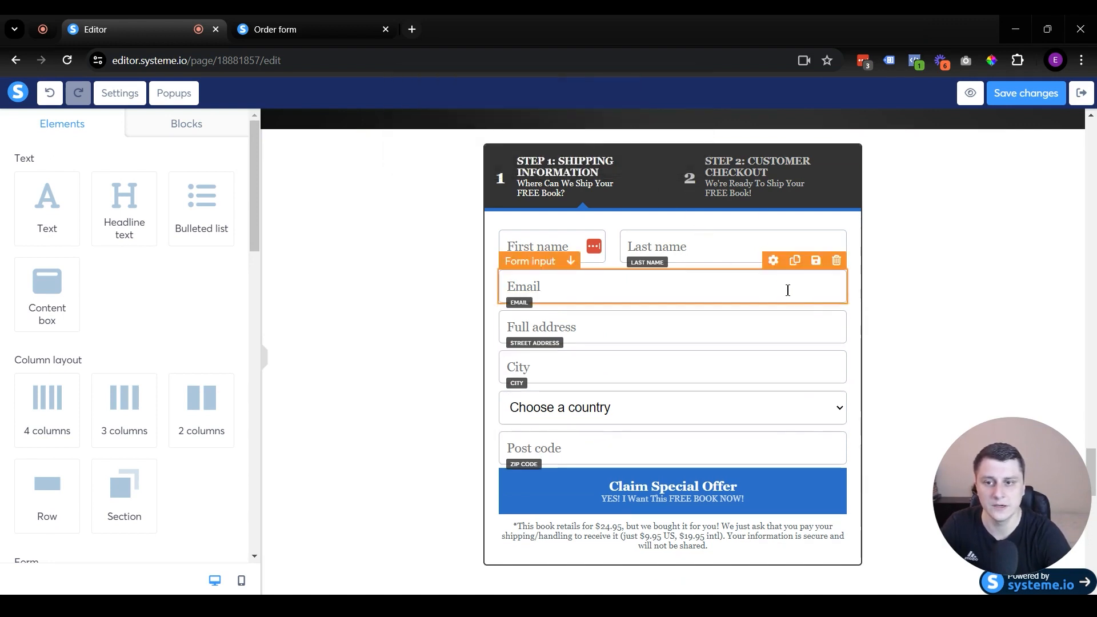
Delete the Full address, City and Country fields, keeping only name and email.
left_click(837, 261)
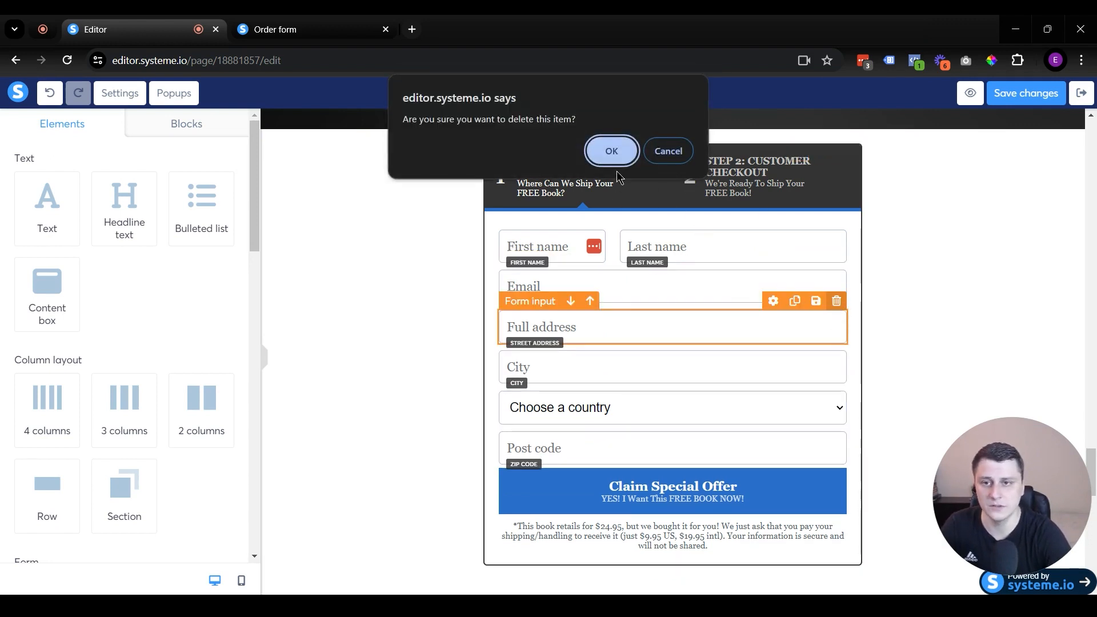
left_click(611, 151)
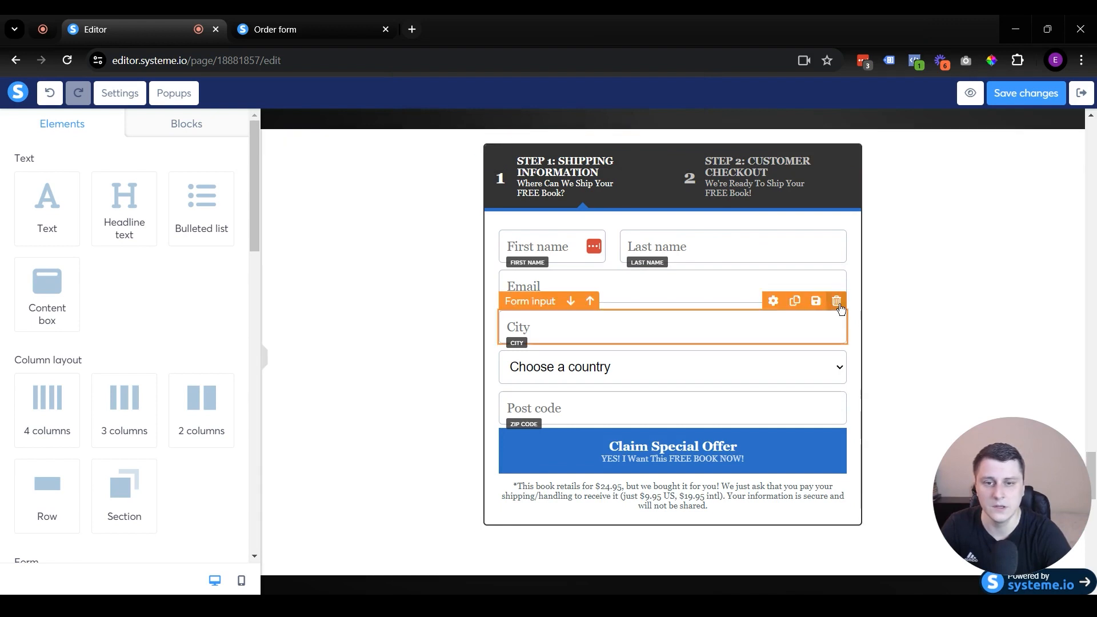
left_click(837, 300)
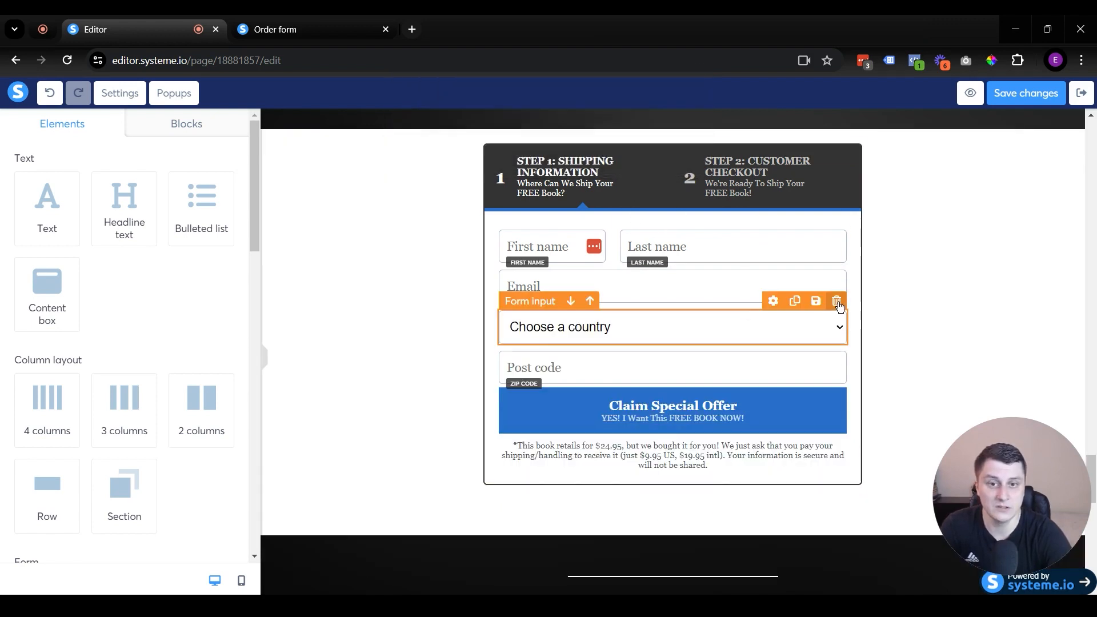
left_click(837, 300)
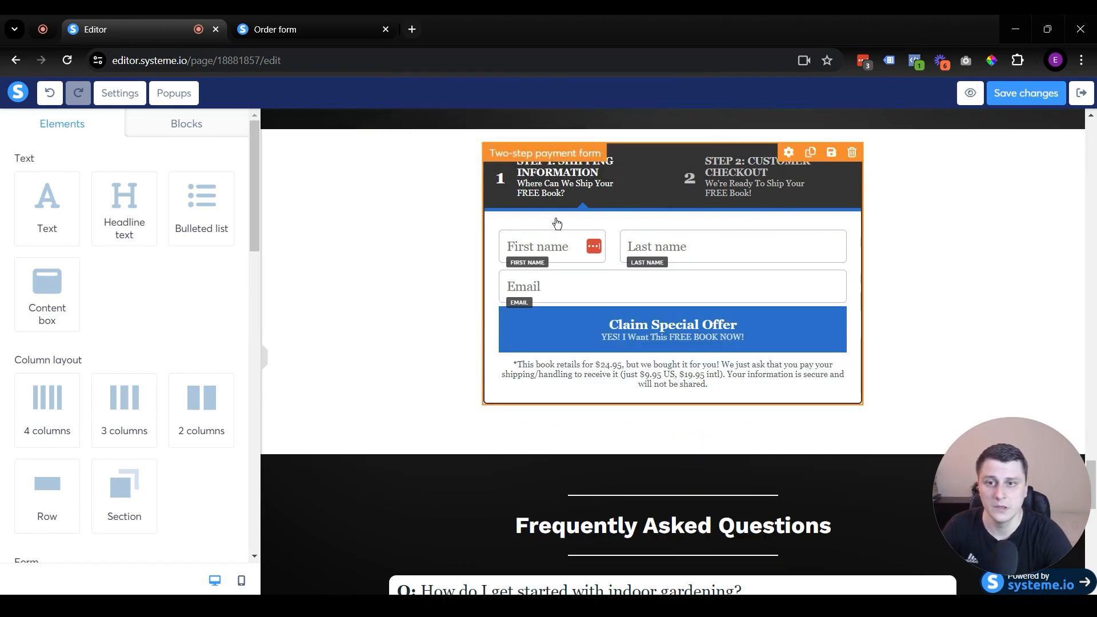
mouse_move(603, 307)
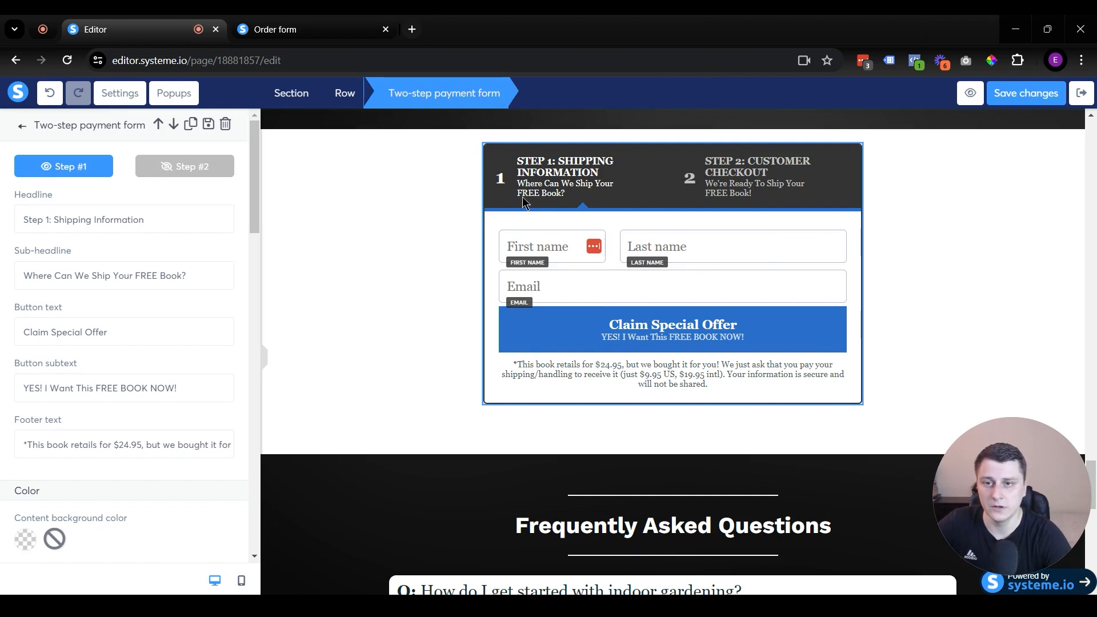
Change the Step #1 headline to 'Step 1: Contact information'.
triple_click(82, 219)
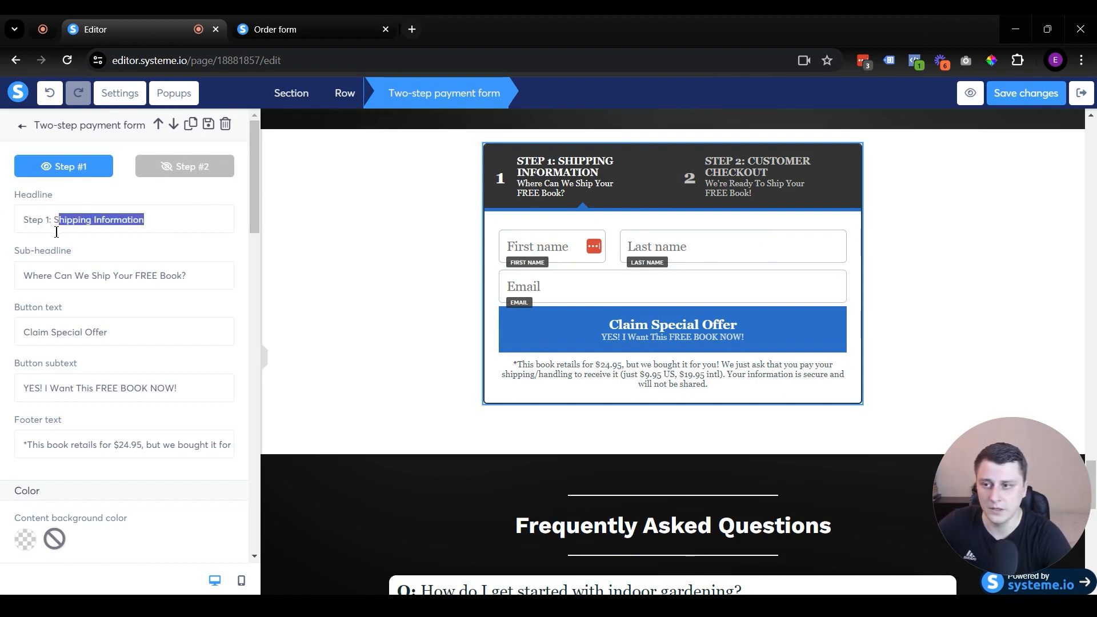
left_click(56, 219)
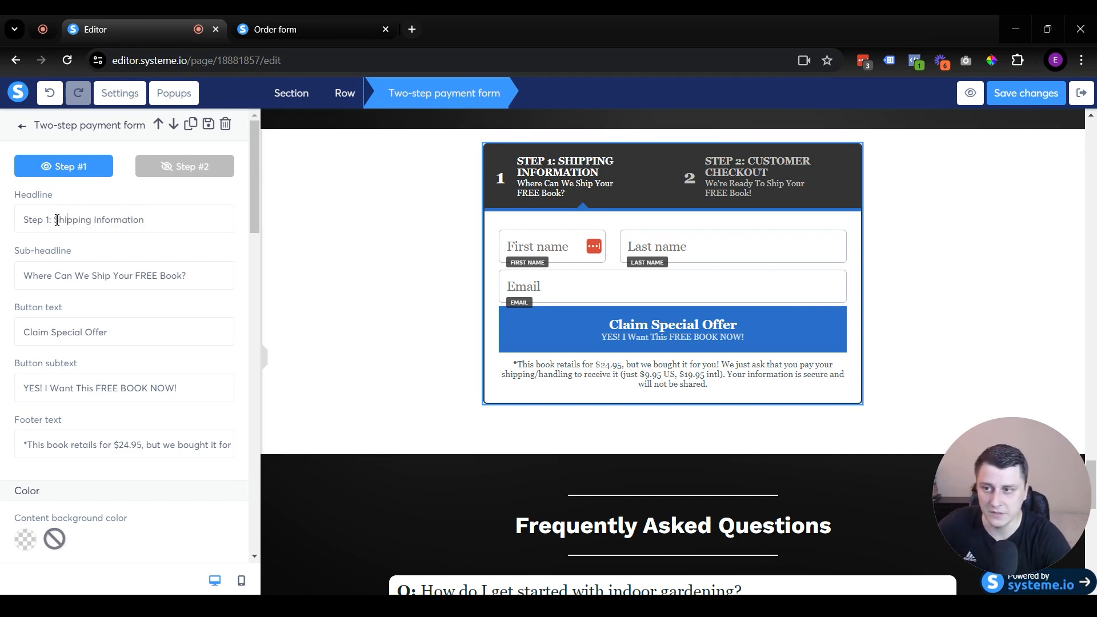
key("Backspace")
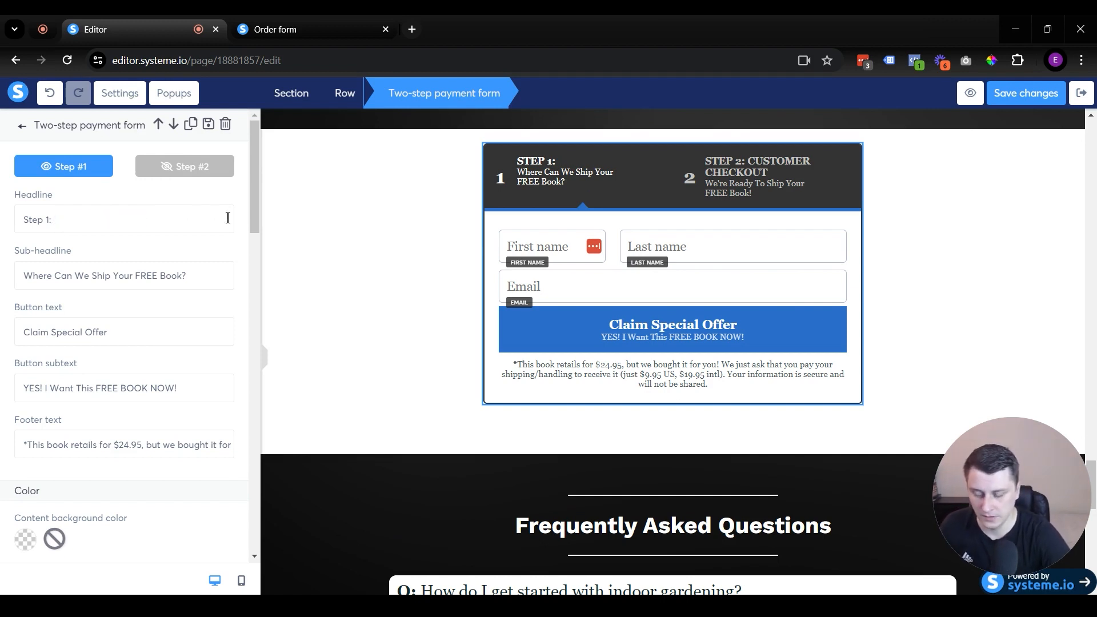
type("Contact infor")
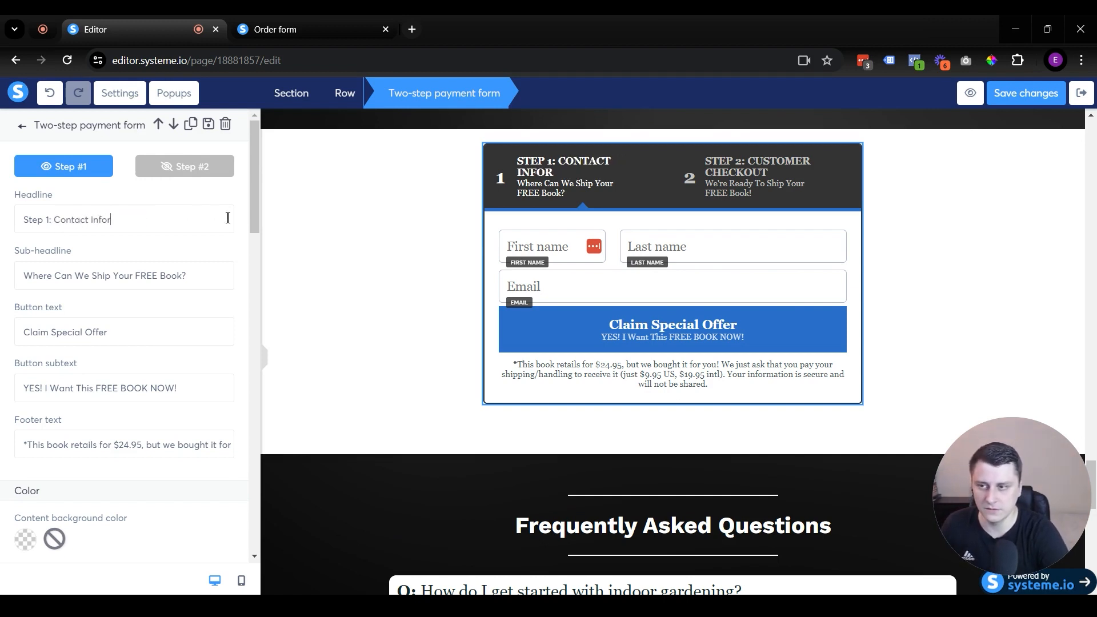
type("mation")
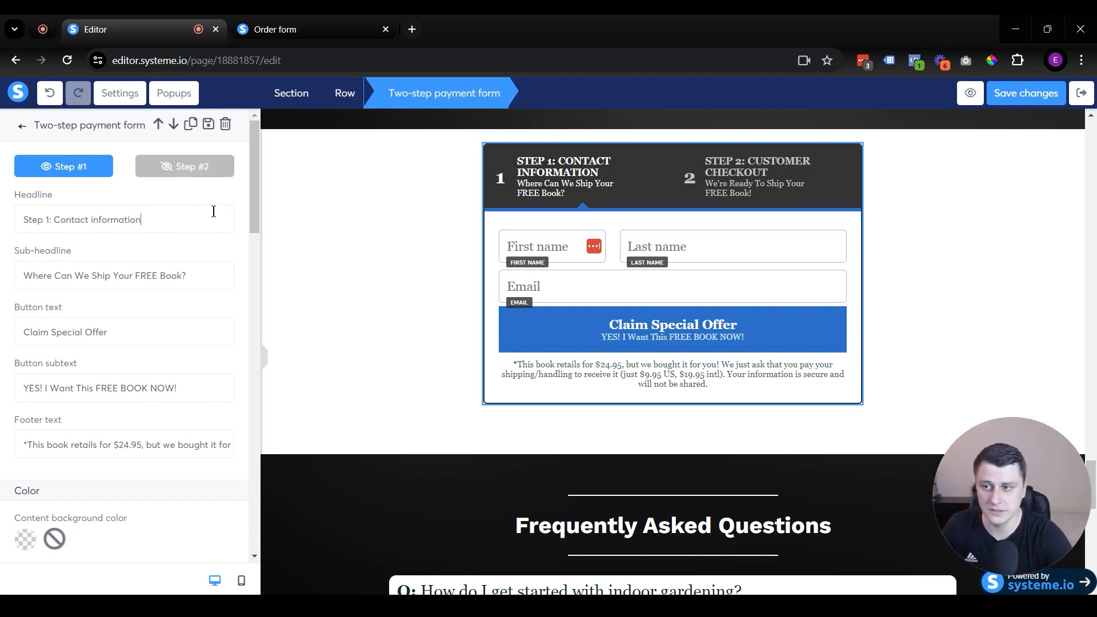
Replace the sub-headline with 'Where do you want us to send it?'.
triple_click(105, 275)
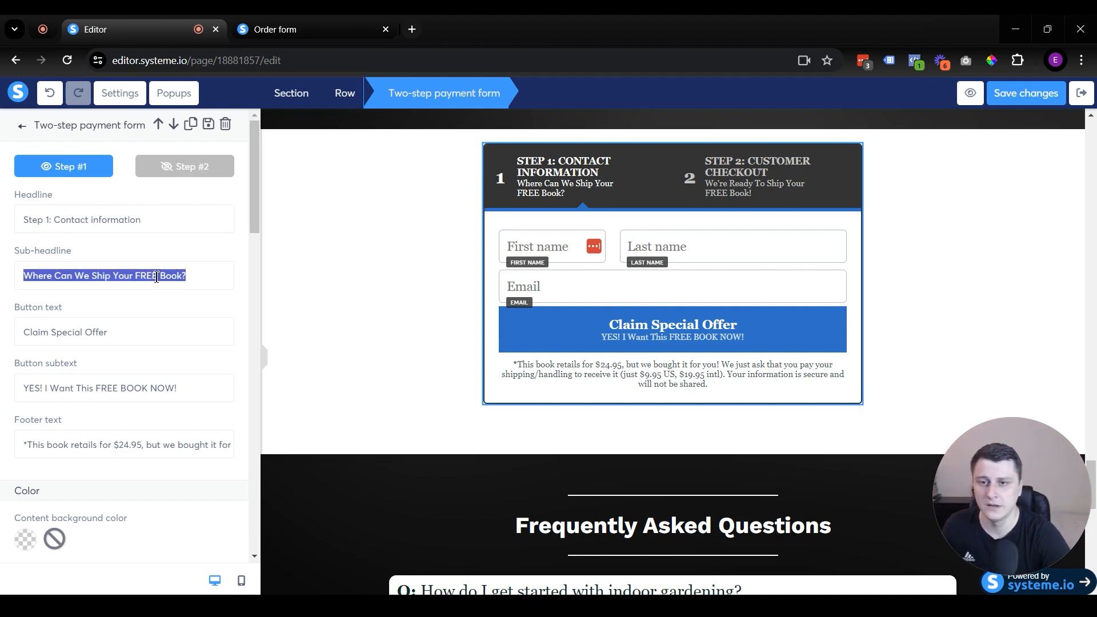
type("Where do you w")
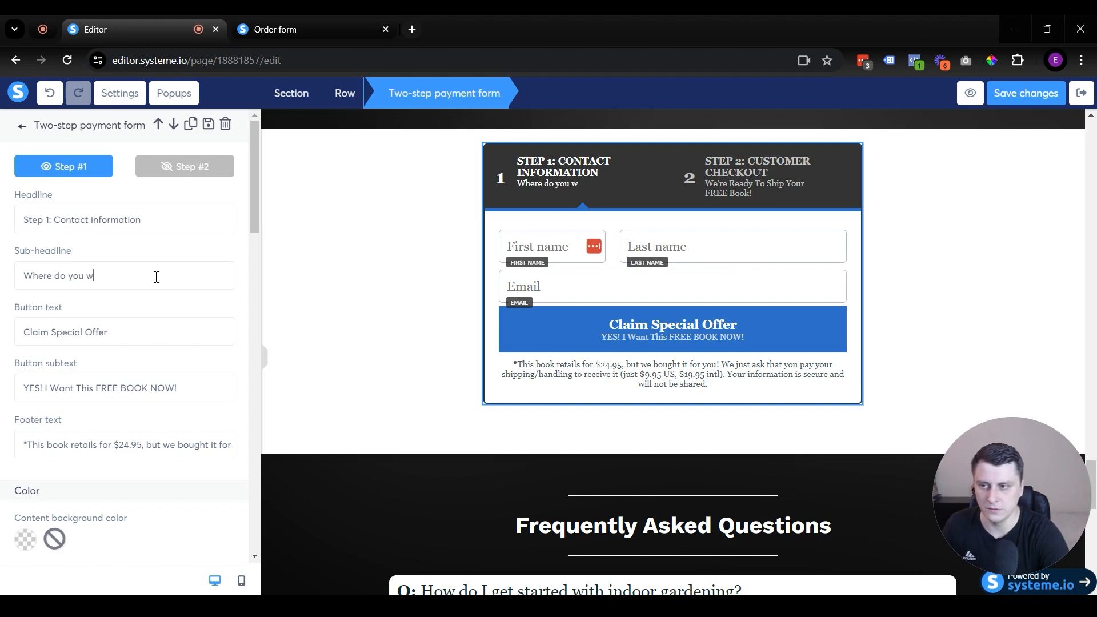
type("ant us to send")
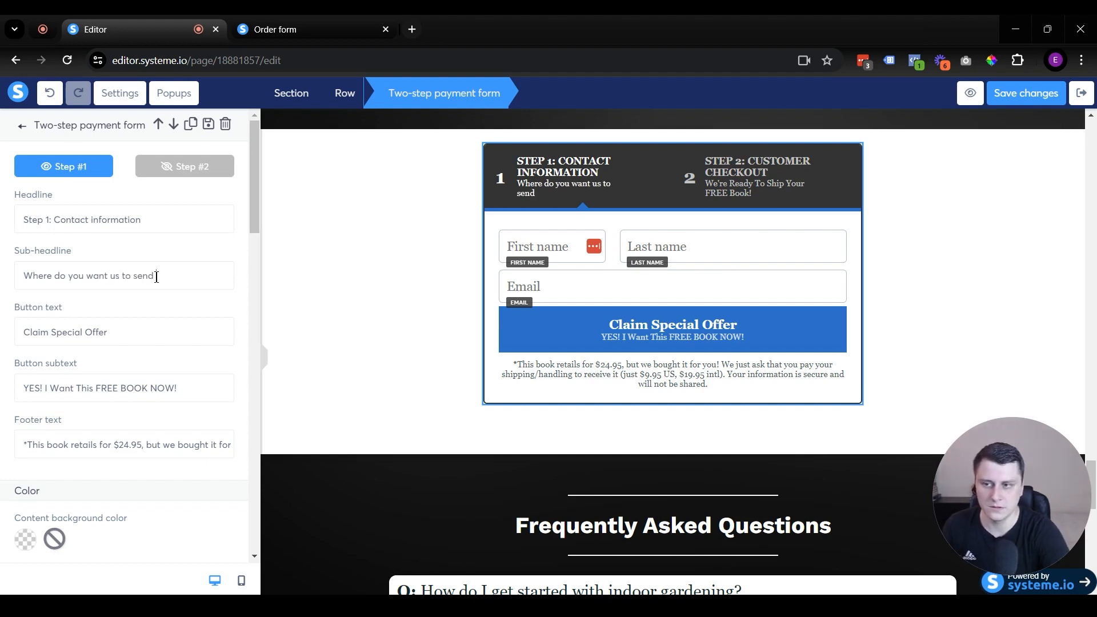
type("t?")
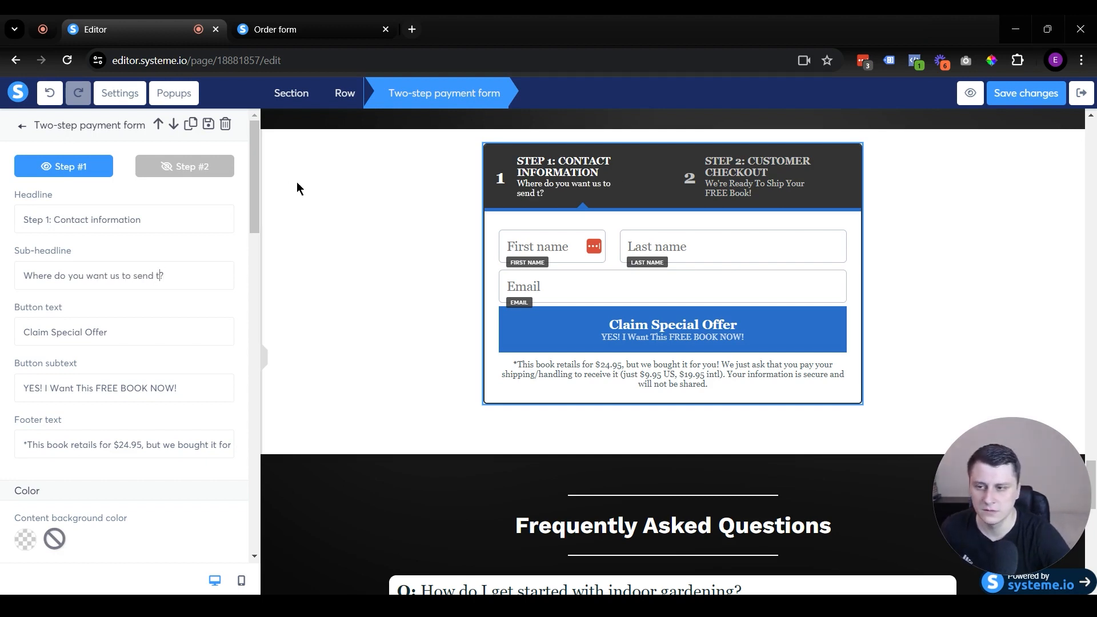
scroll("down", 3)
type("i")
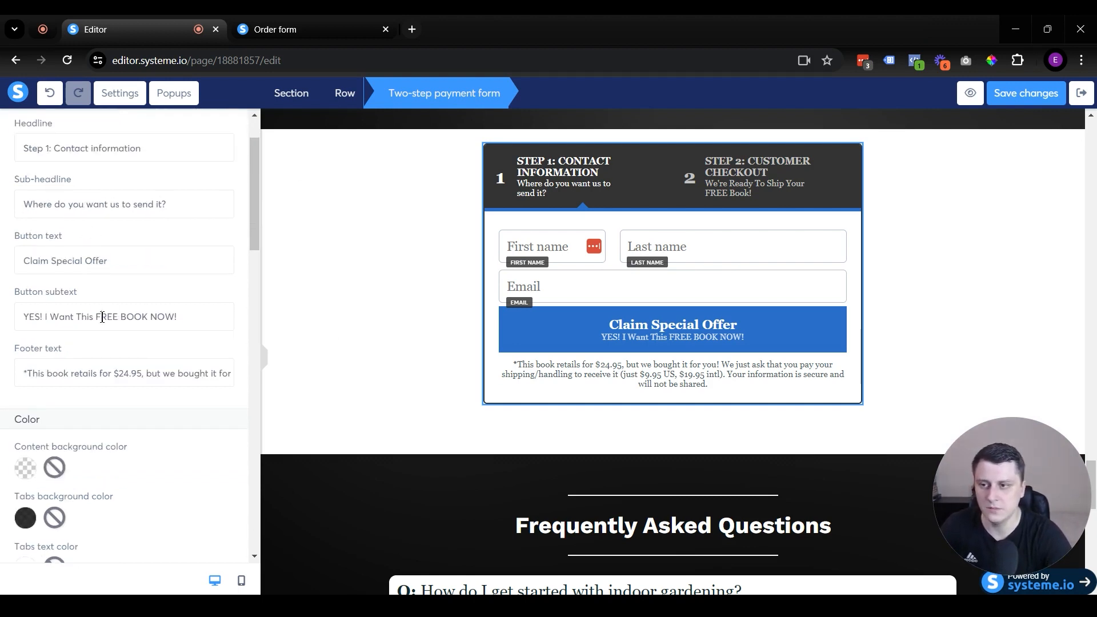
Make the step 1 button background the dark green default swatch.
scroll("down", 3)
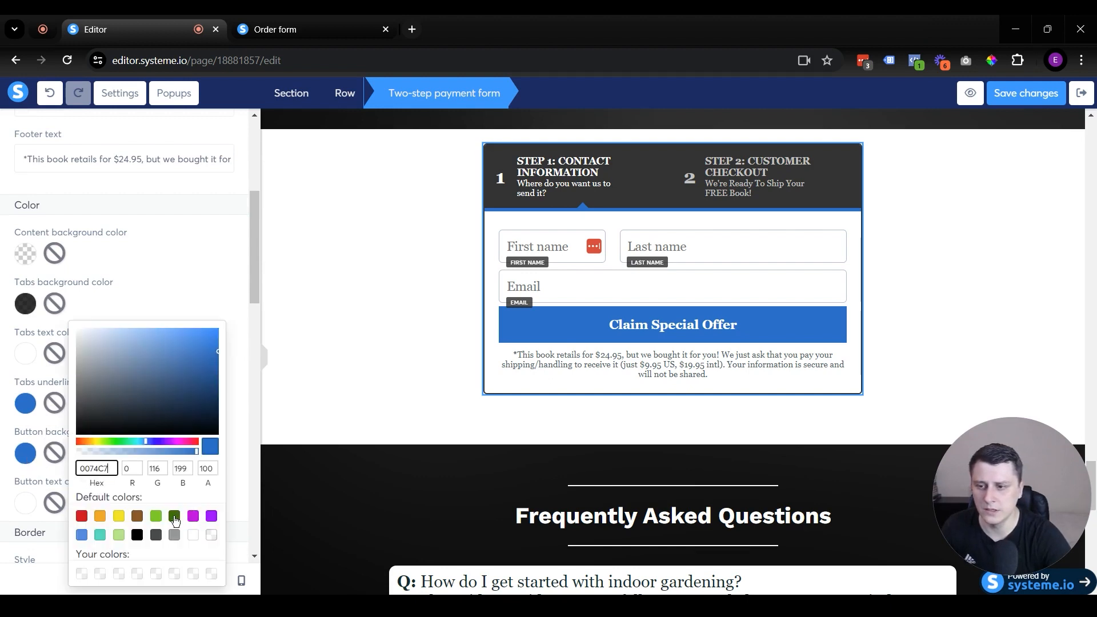
left_click(174, 517)
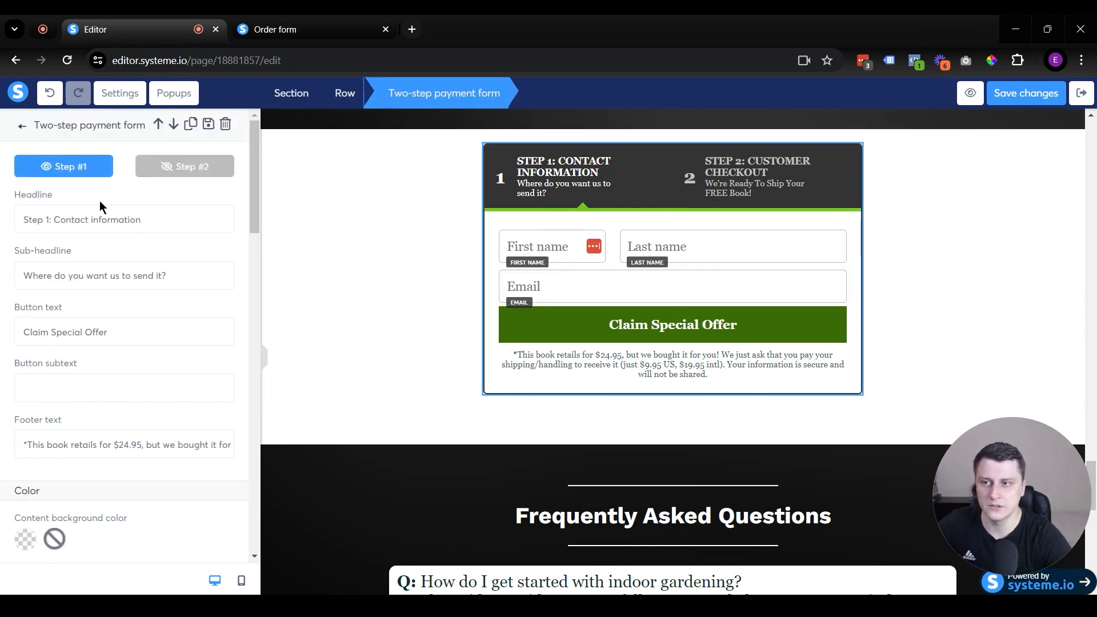
Switch to Step #2, inspect the example price plans, and save the changes.
left_click(184, 166)
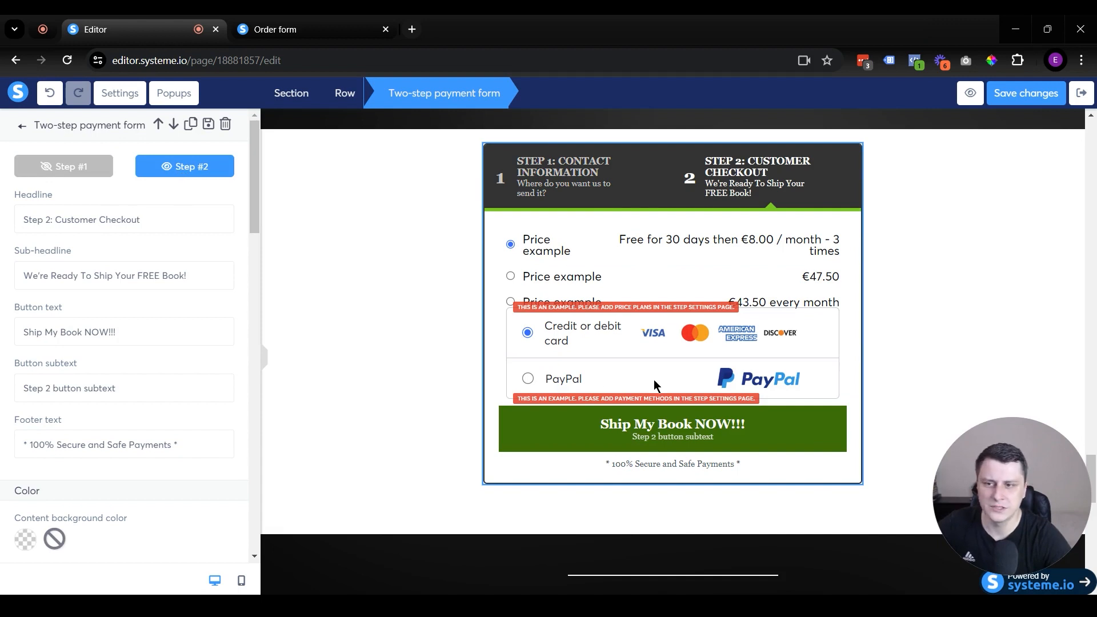
mouse_move(98, 510)
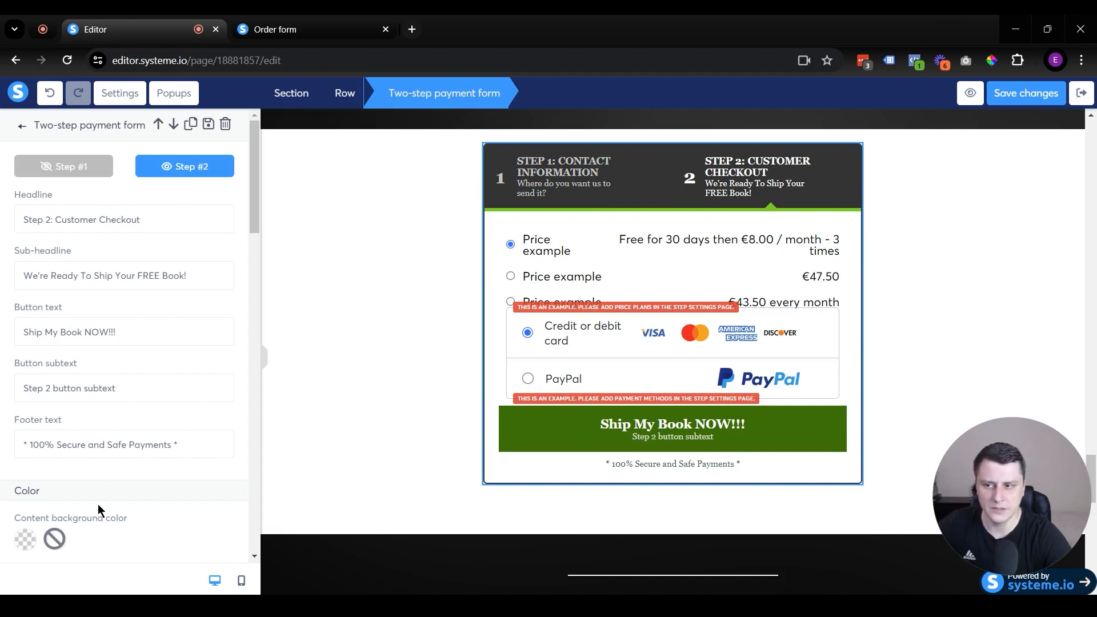
mouse_move(955, 466)
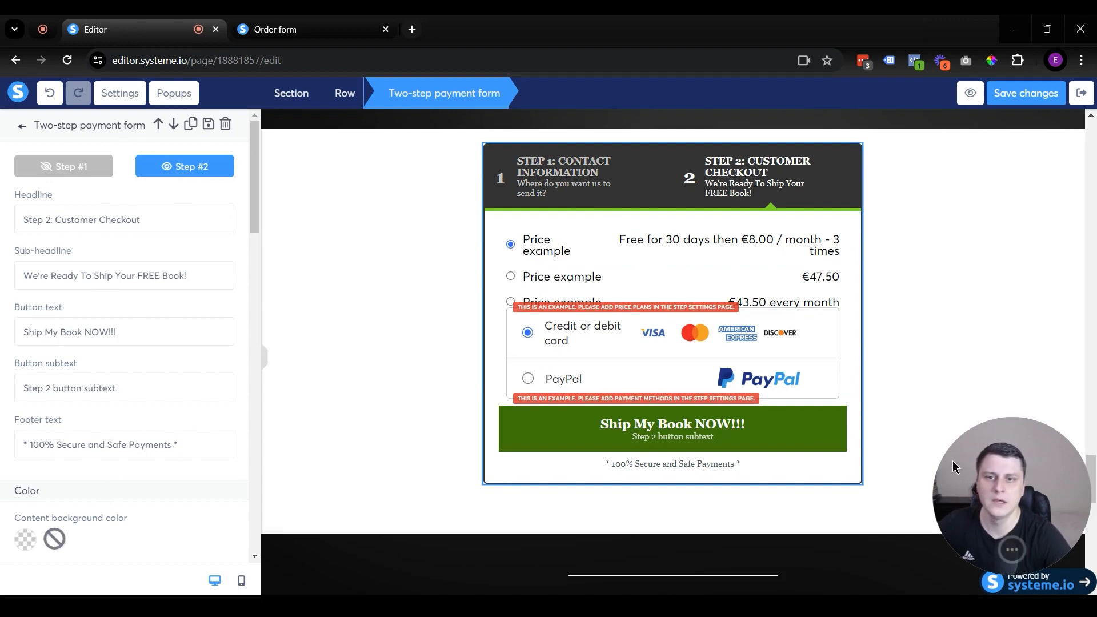
left_click(672, 251)
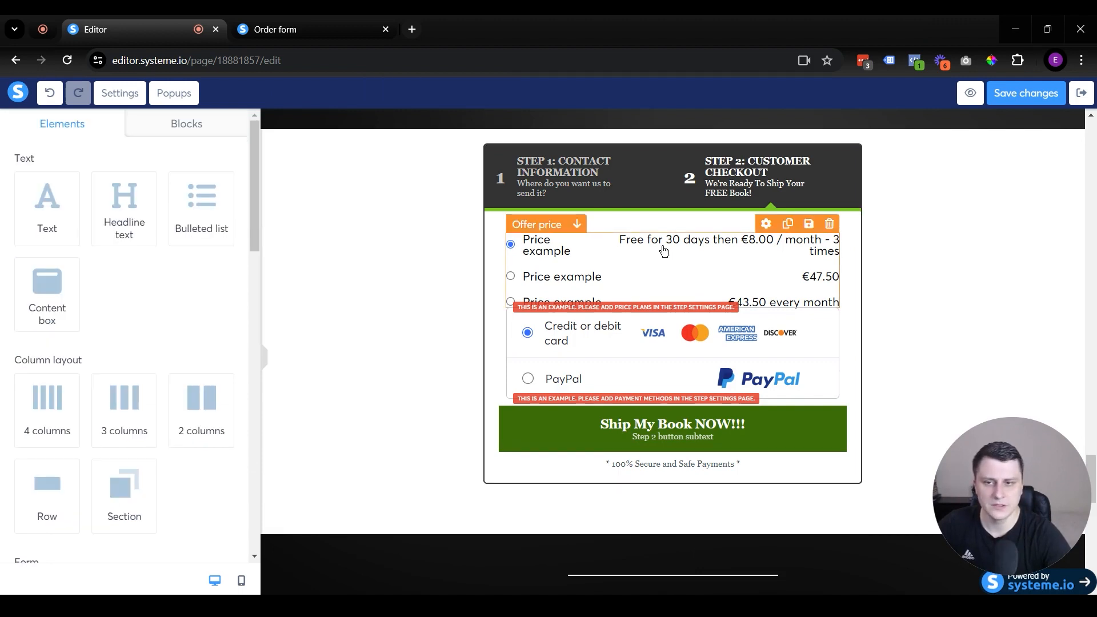
mouse_move(659, 276)
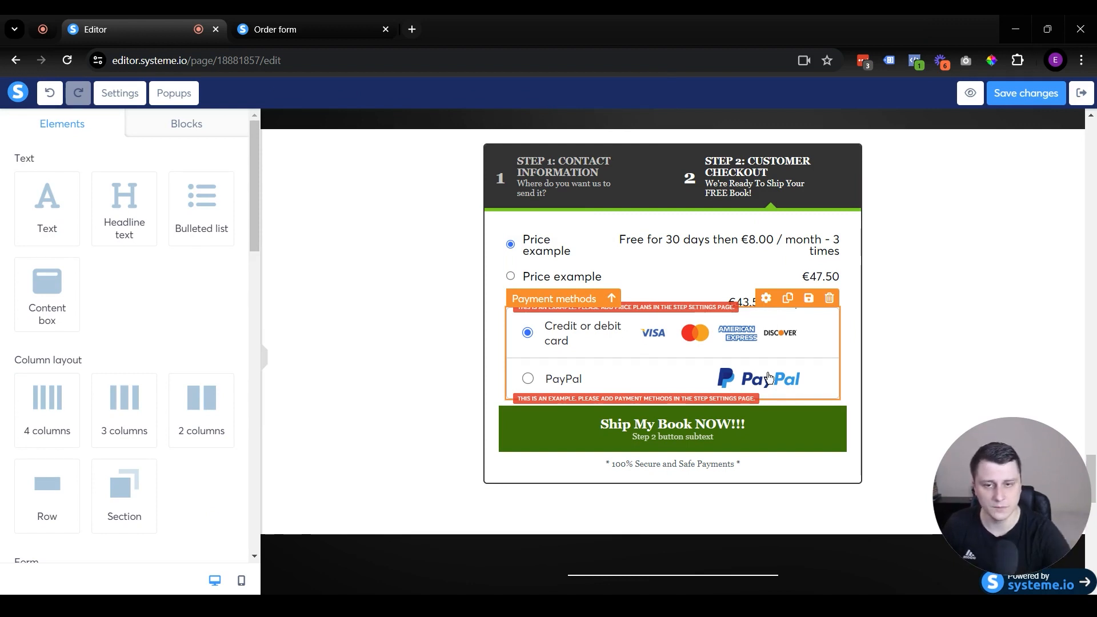
mouse_move(699, 350)
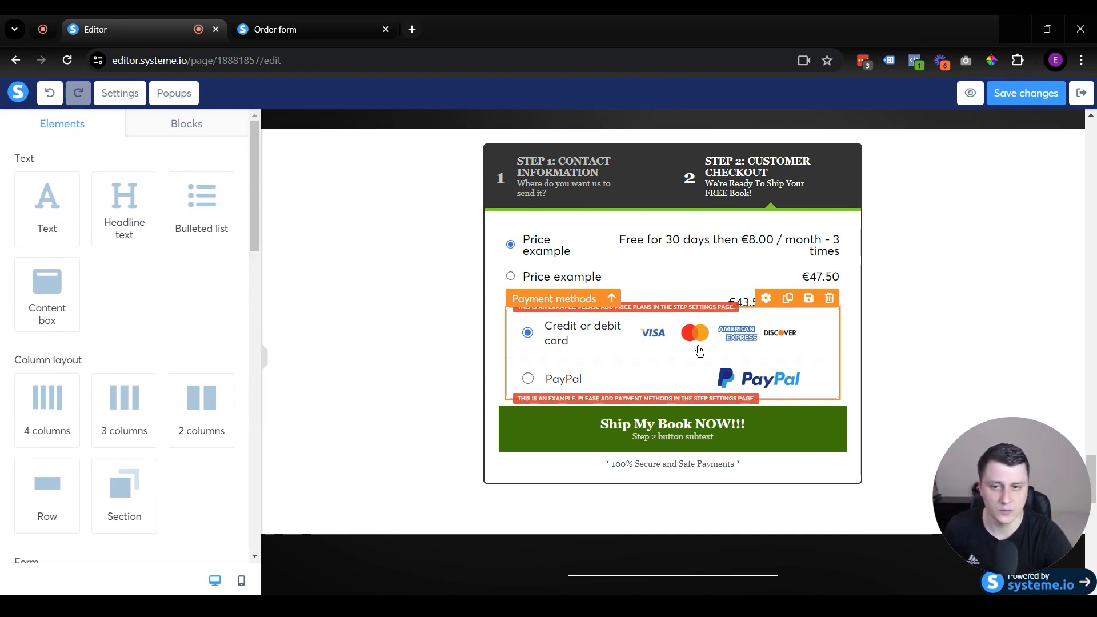
mouse_move(654, 370)
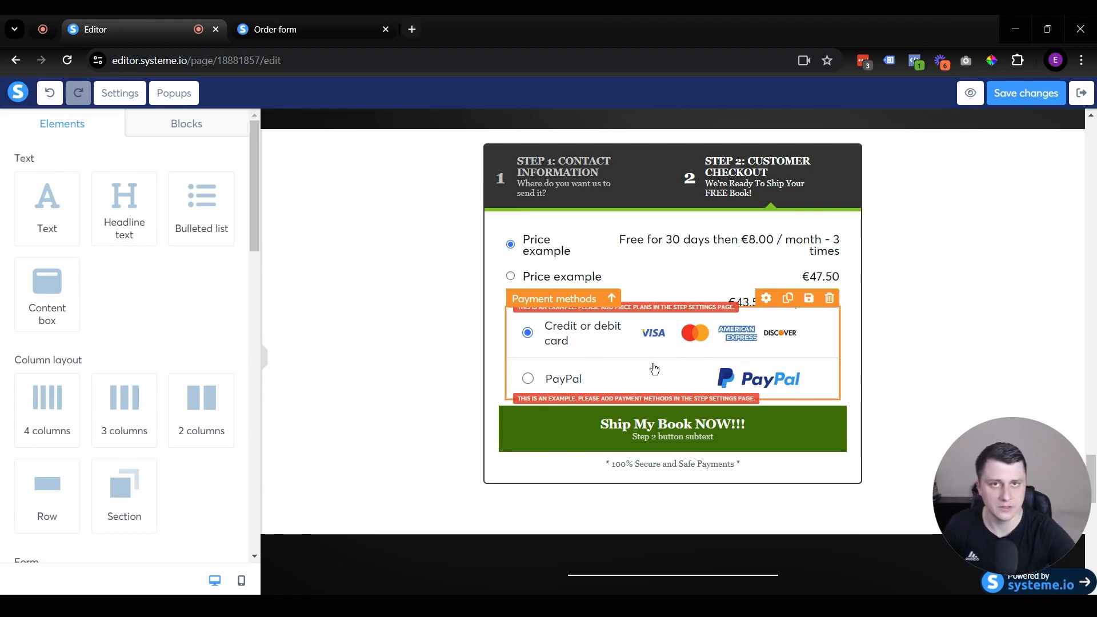
mouse_move(663, 369)
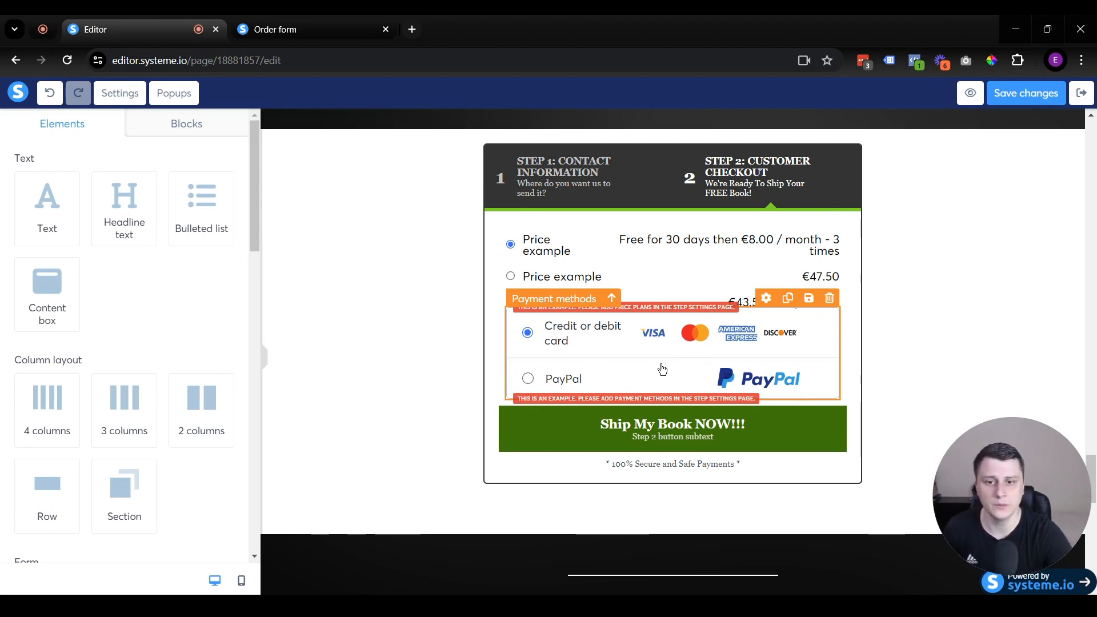
scroll("down", 3)
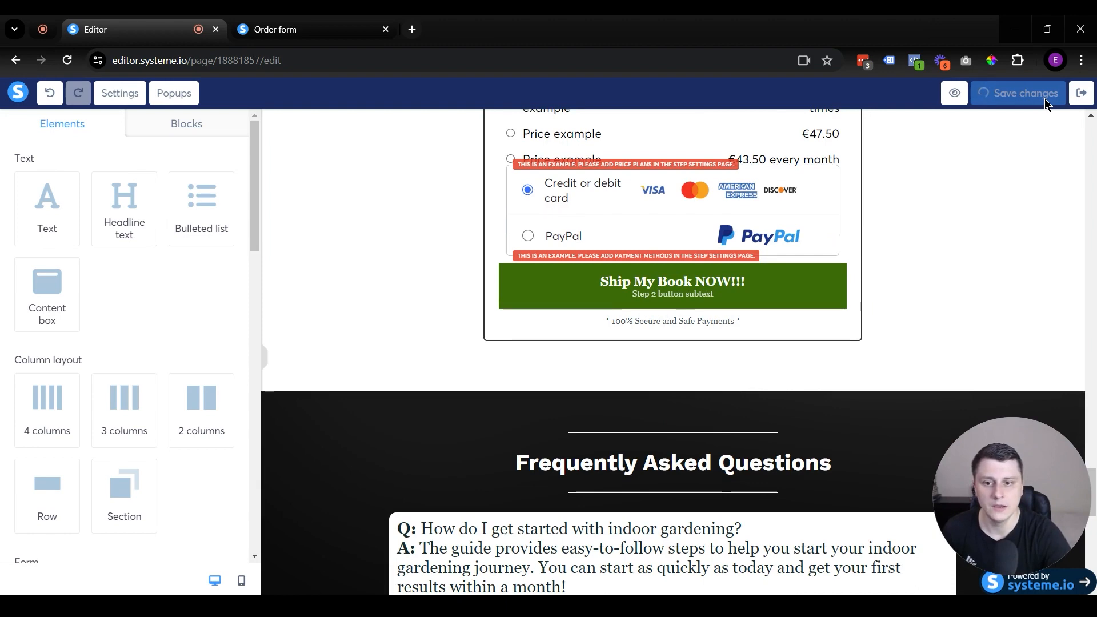
Return to the Sales page funnel step and review the offer type and price plans warning.
left_click(1080, 93)
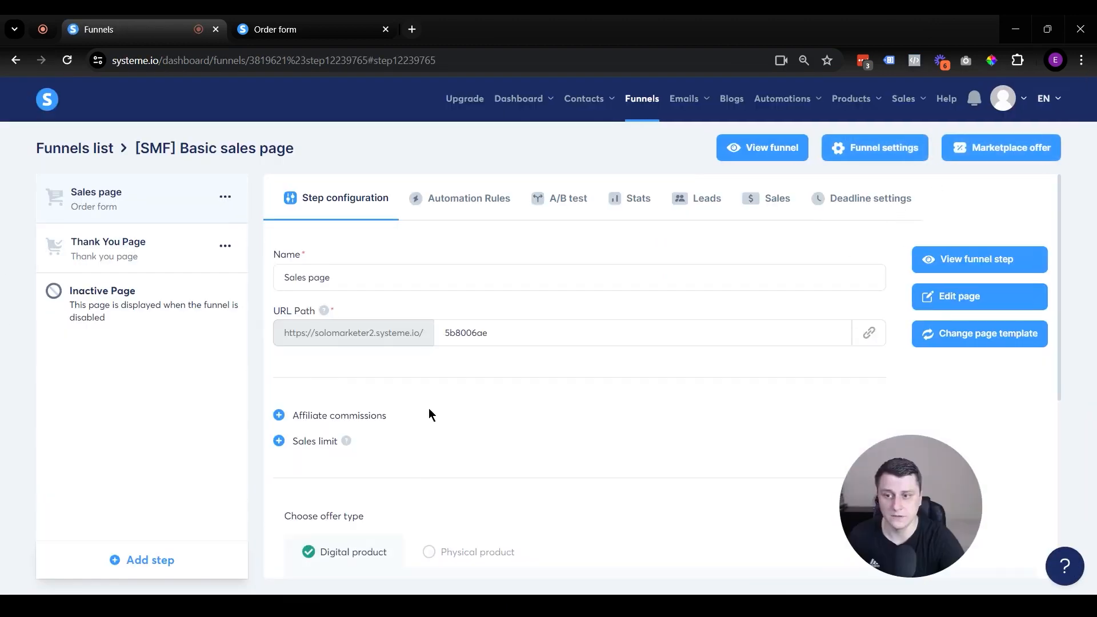
scroll("down", 3)
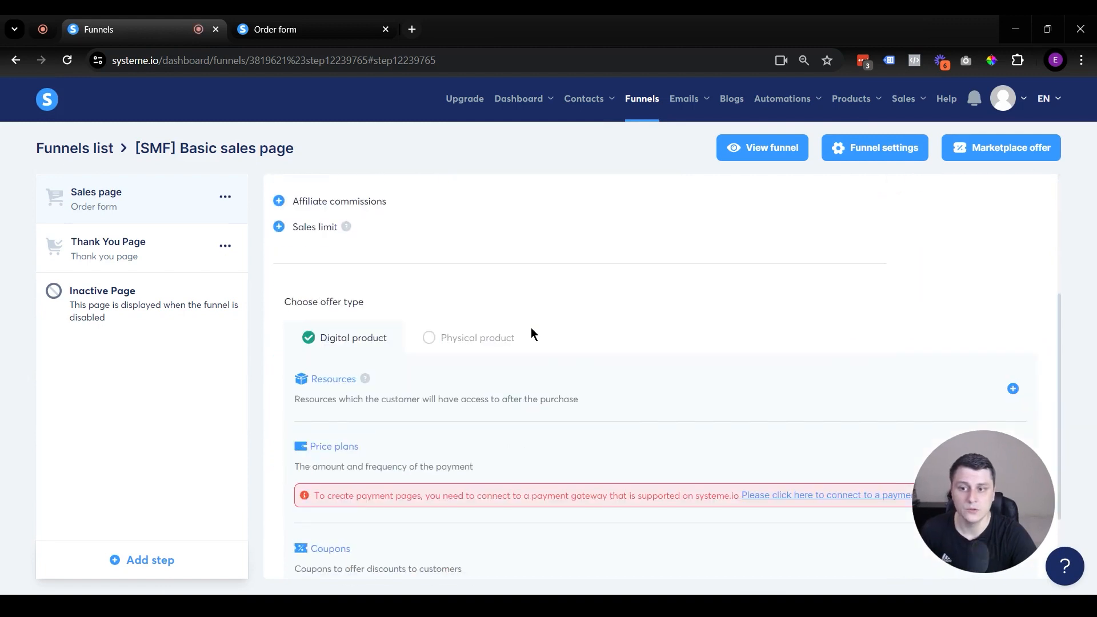
scroll("down", 3)
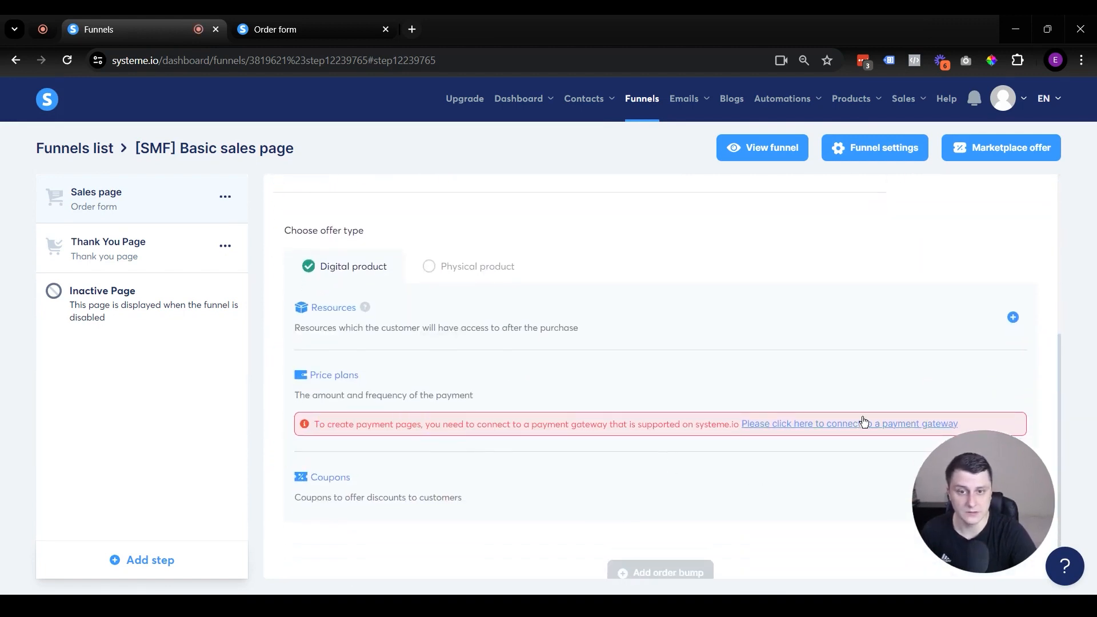
mouse_move(621, 442)
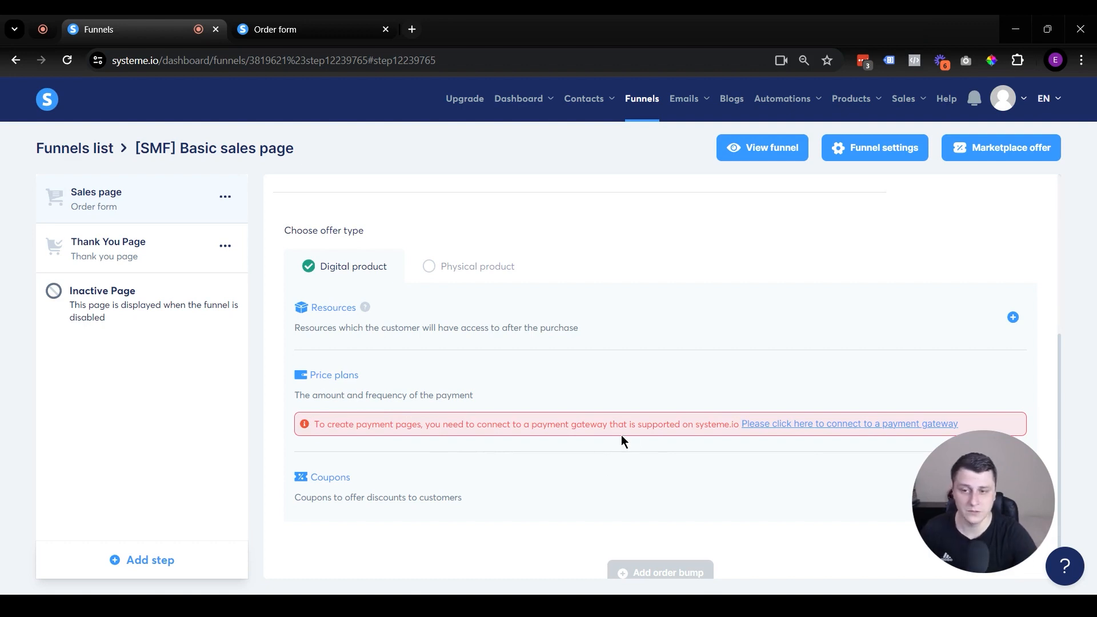
mouse_move(314, 435)
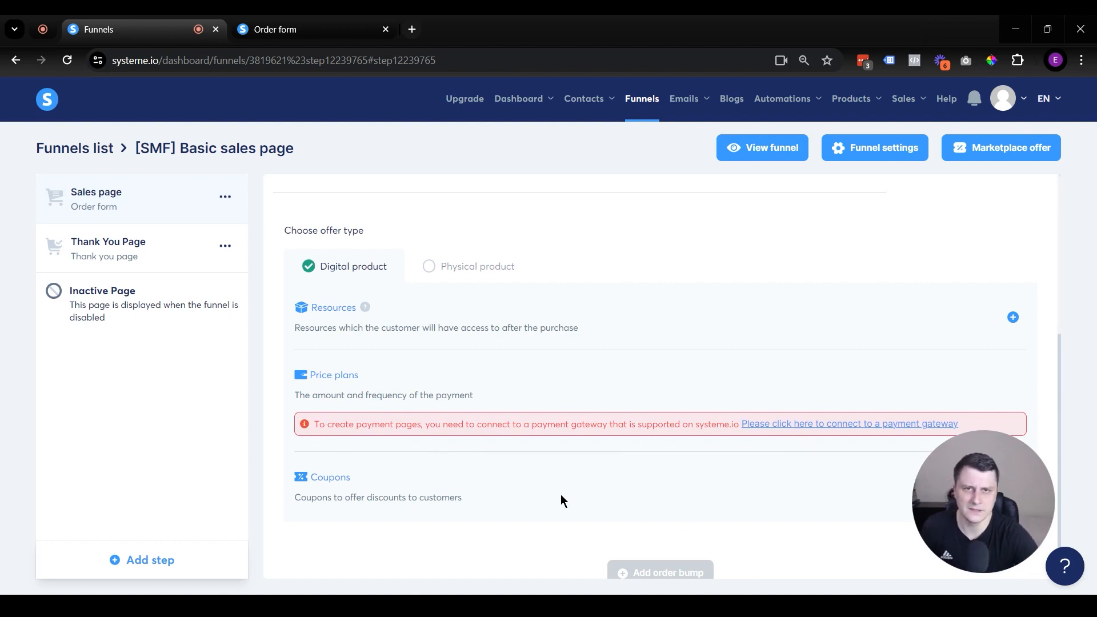
double_click(333, 307)
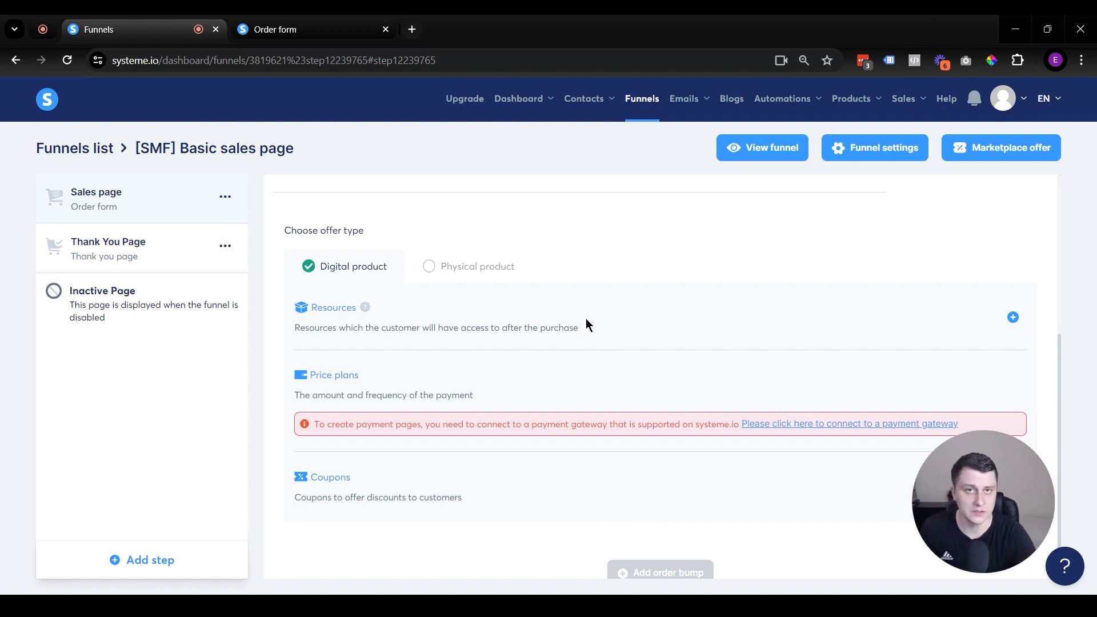
mouse_move(392, 322)
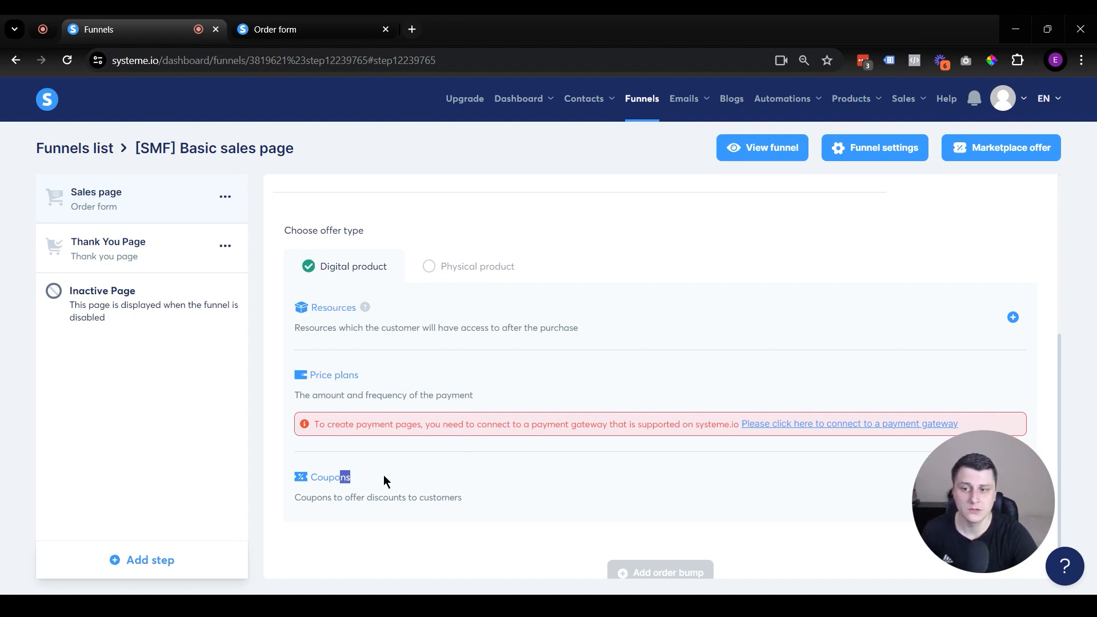
scroll("up", 3)
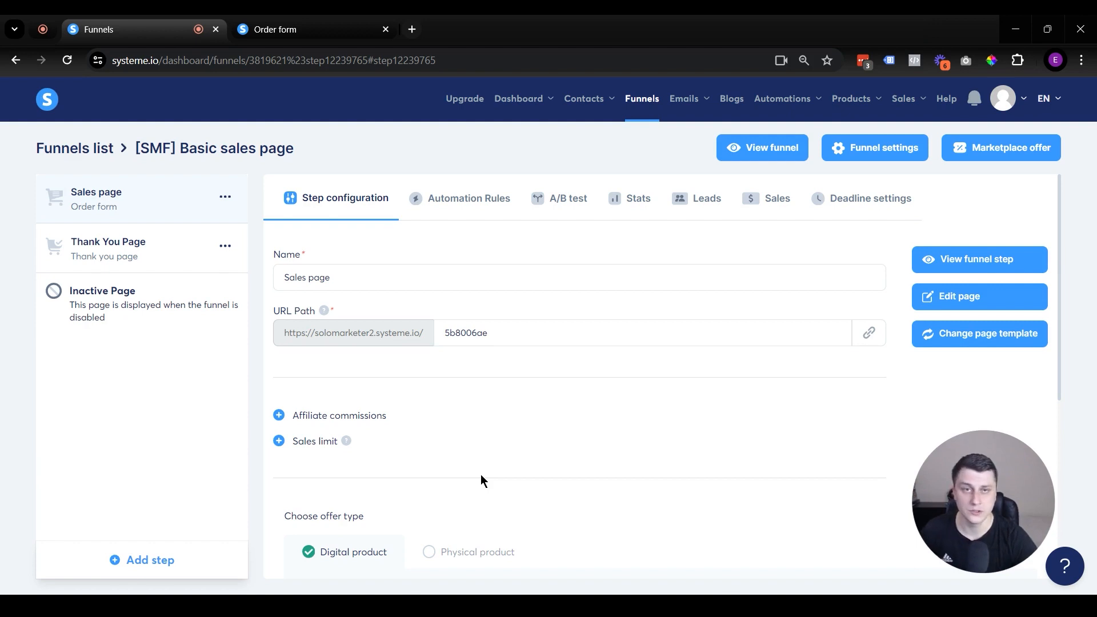
scroll("down", 3)
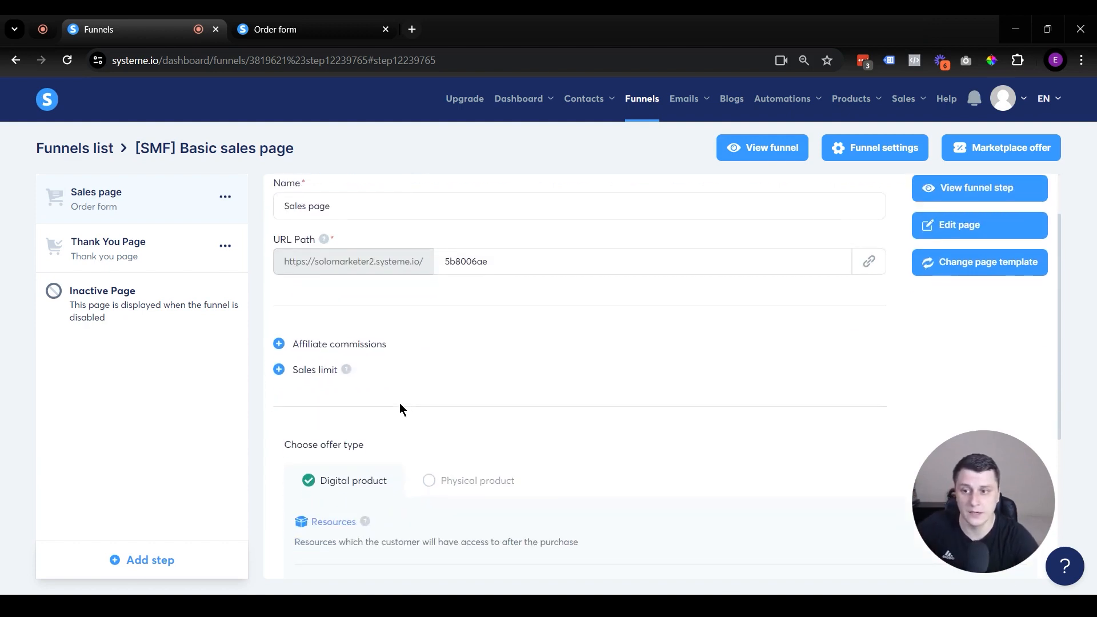
mouse_move(399, 414)
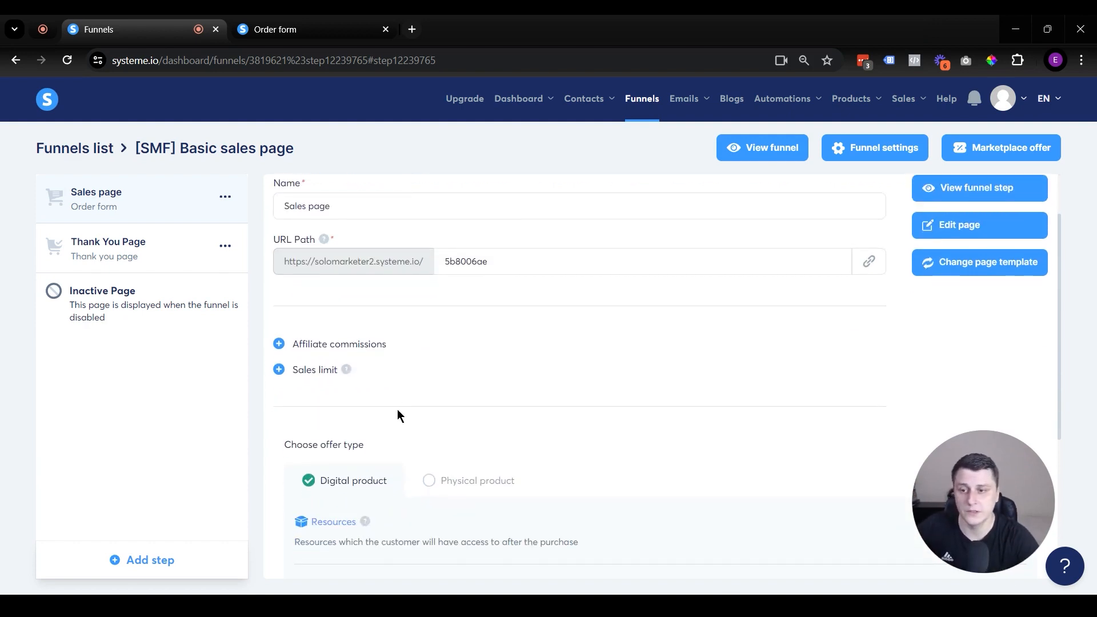
scroll("up", 3)
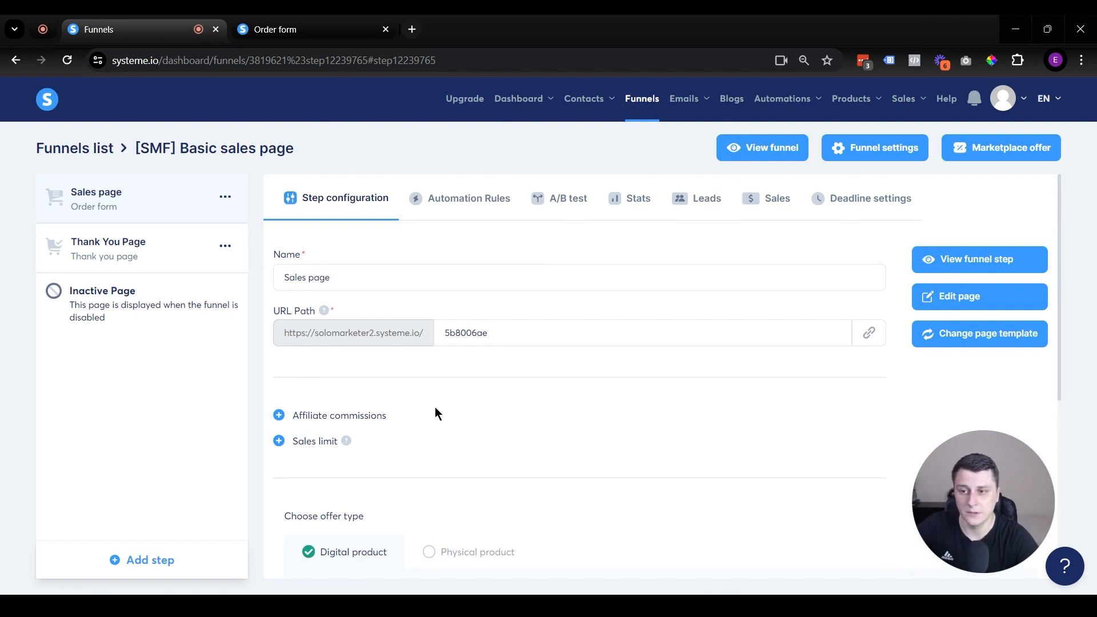